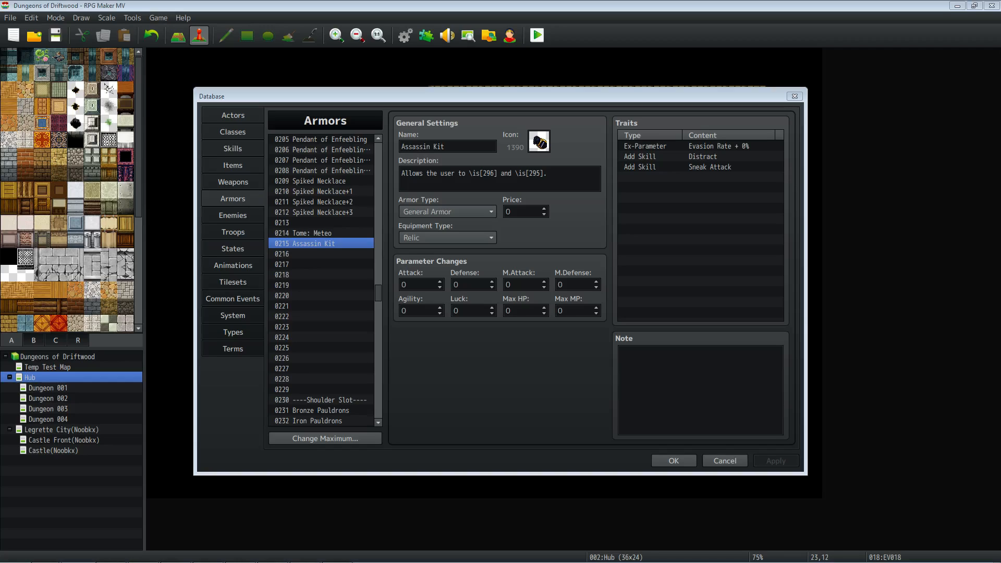
mouse_move(376, 296)
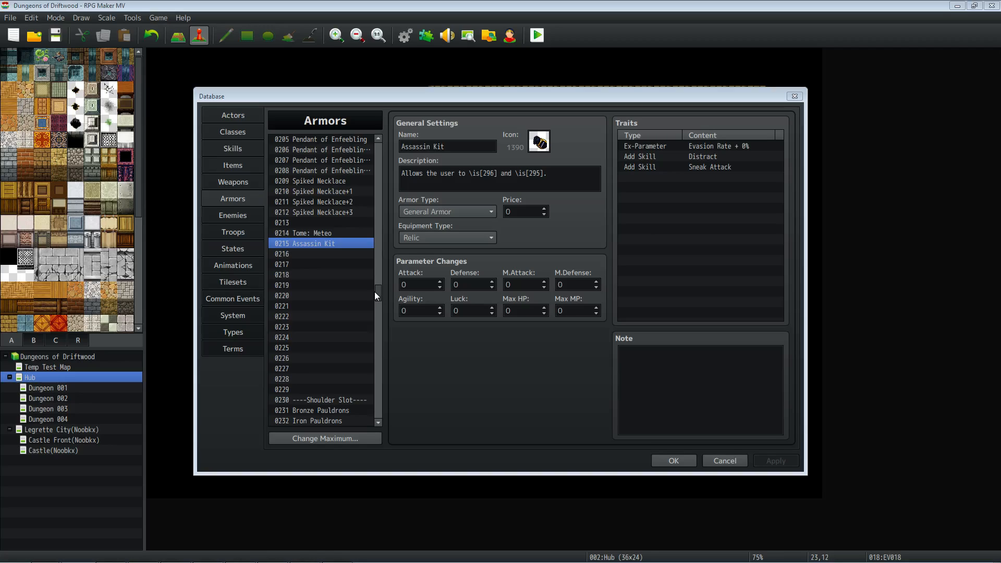
mouse_move(307, 258)
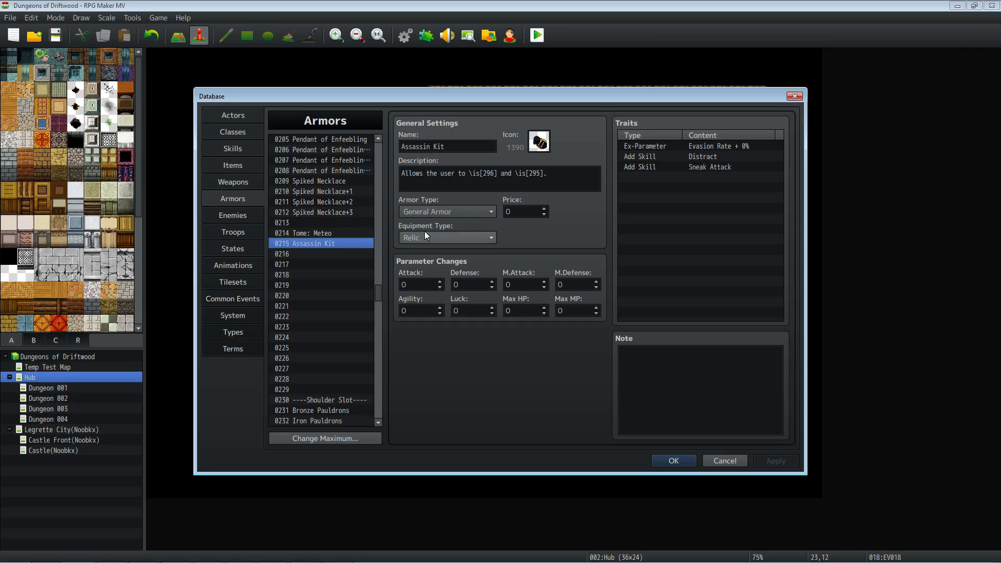
mouse_move(434, 236)
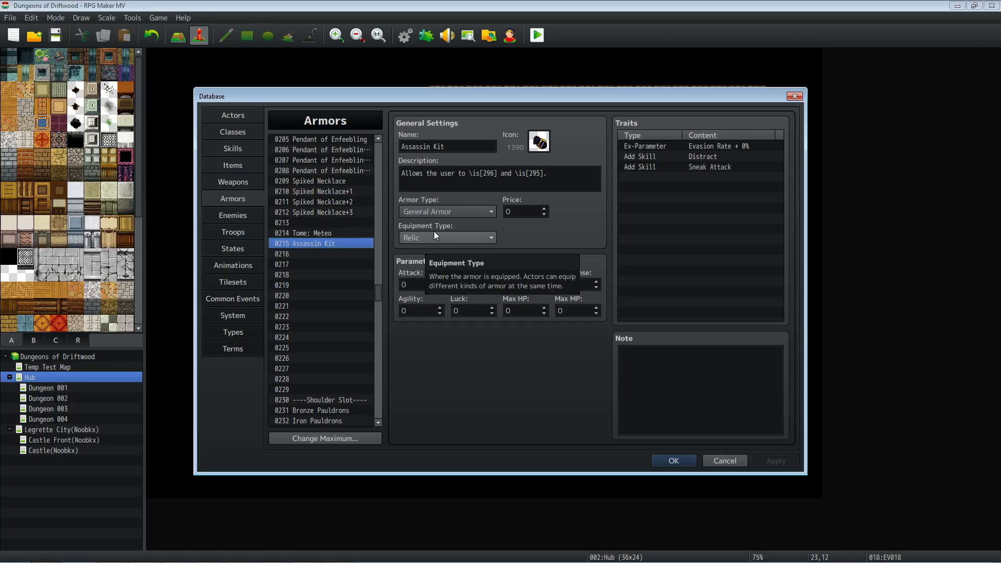
mouse_move(424, 226)
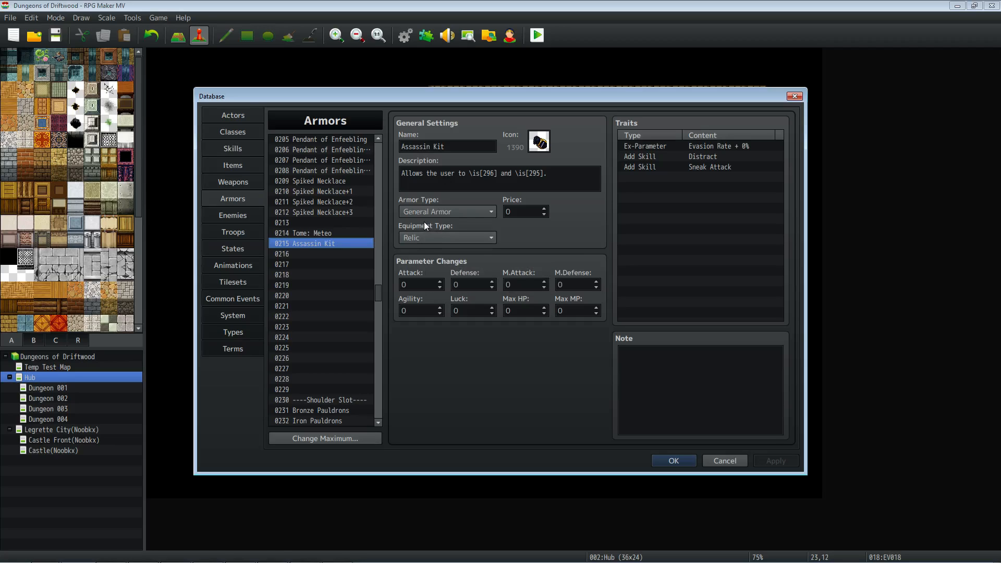
- Highlight the armor description and point out its two skill codes
triple_click(472, 174)
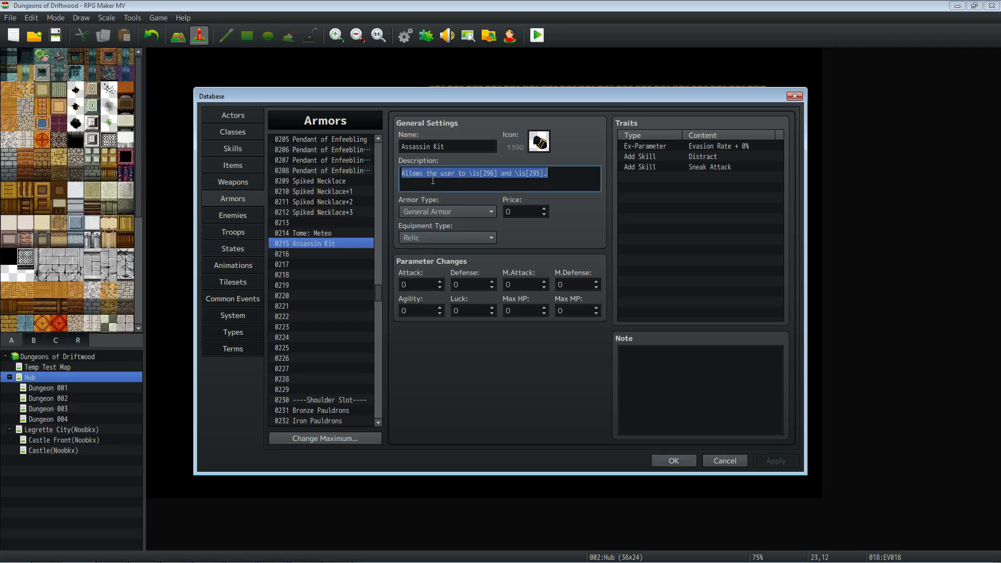
left_click(466, 174)
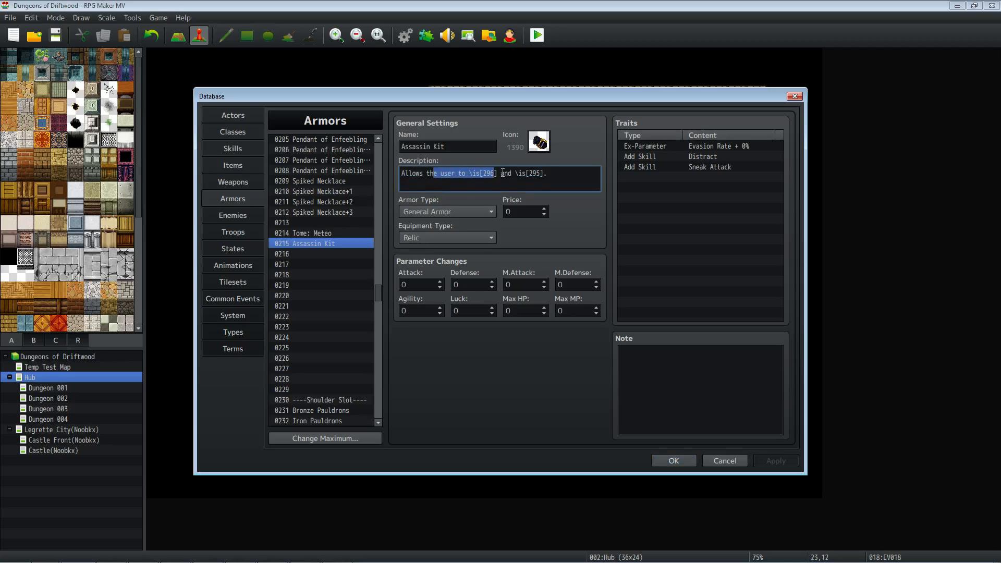
left_click(494, 173)
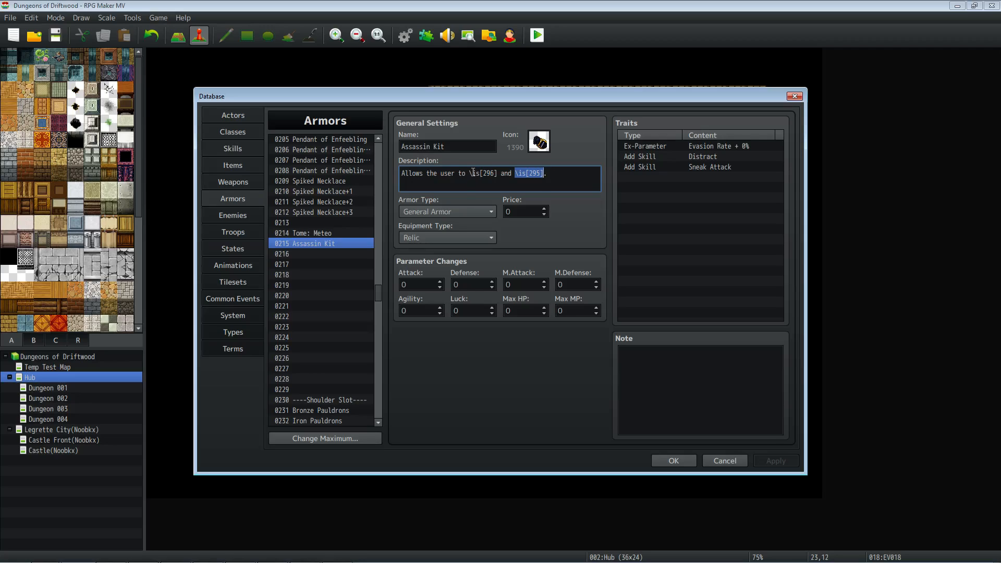
left_click(474, 173)
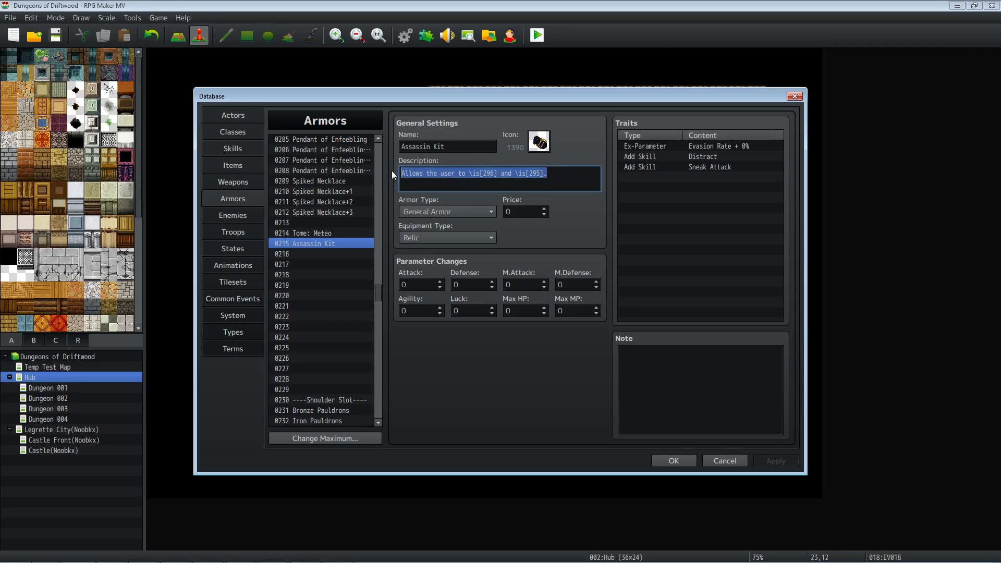
mouse_move(436, 257)
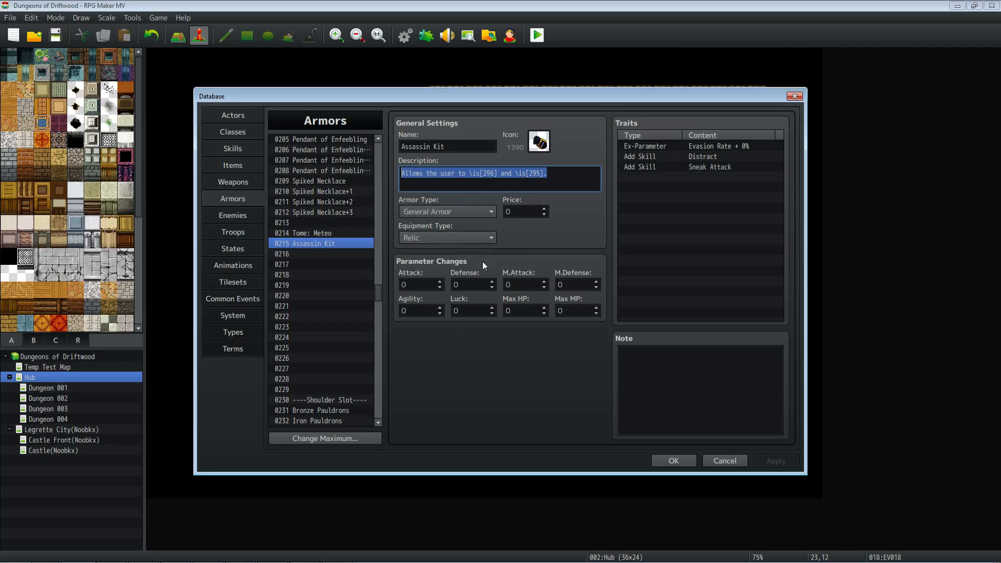
- Browse the armor's skill trait options, then cancel without adding a trait
left_click(699, 177)
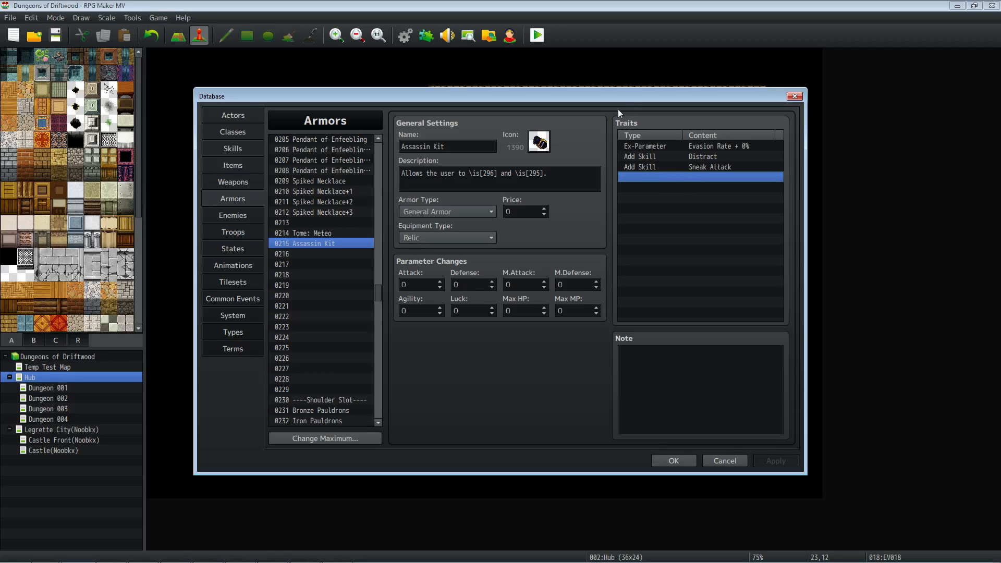
double_click(699, 167)
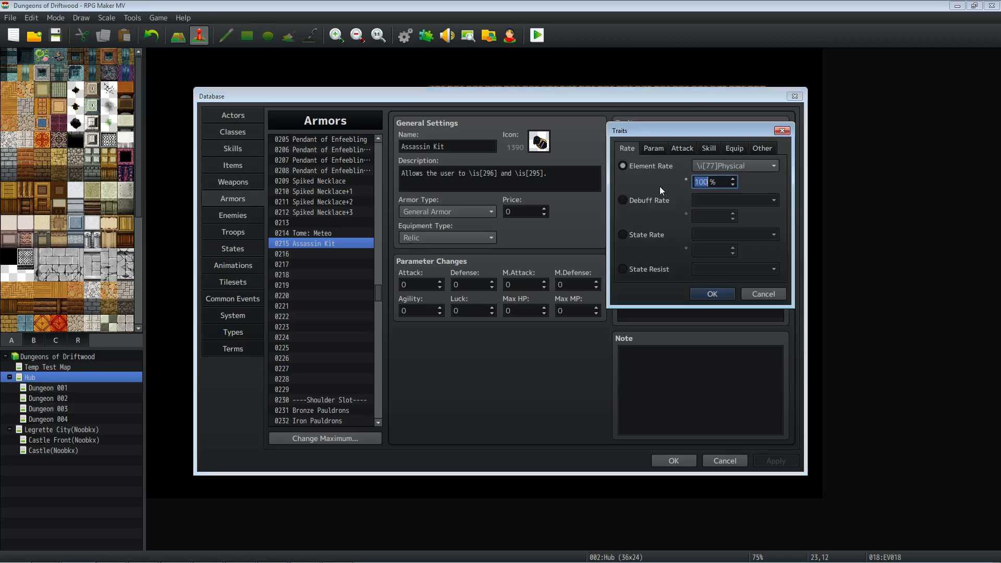
left_click(708, 147)
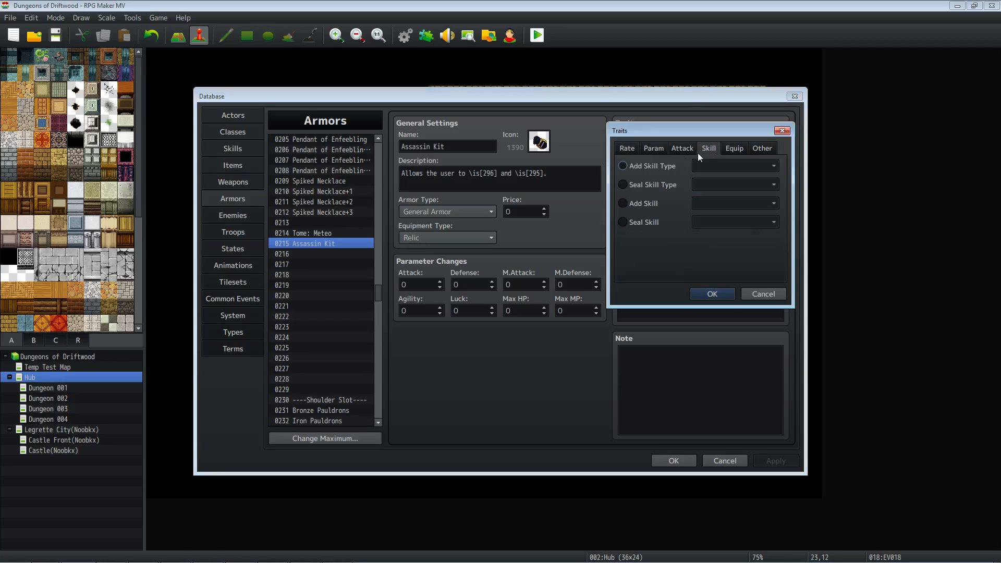
left_click(733, 202)
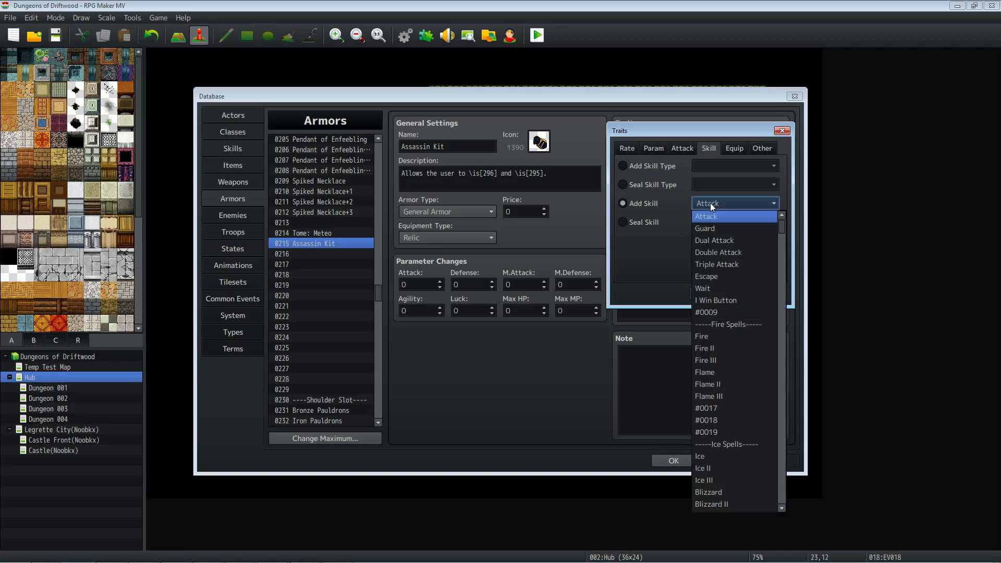
scroll("down", 3)
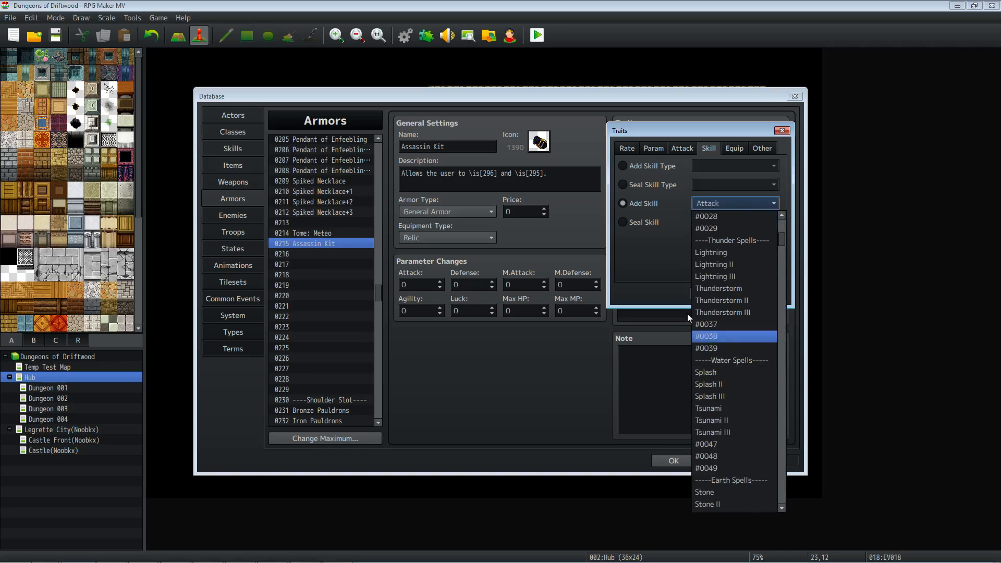
left_click(714, 265)
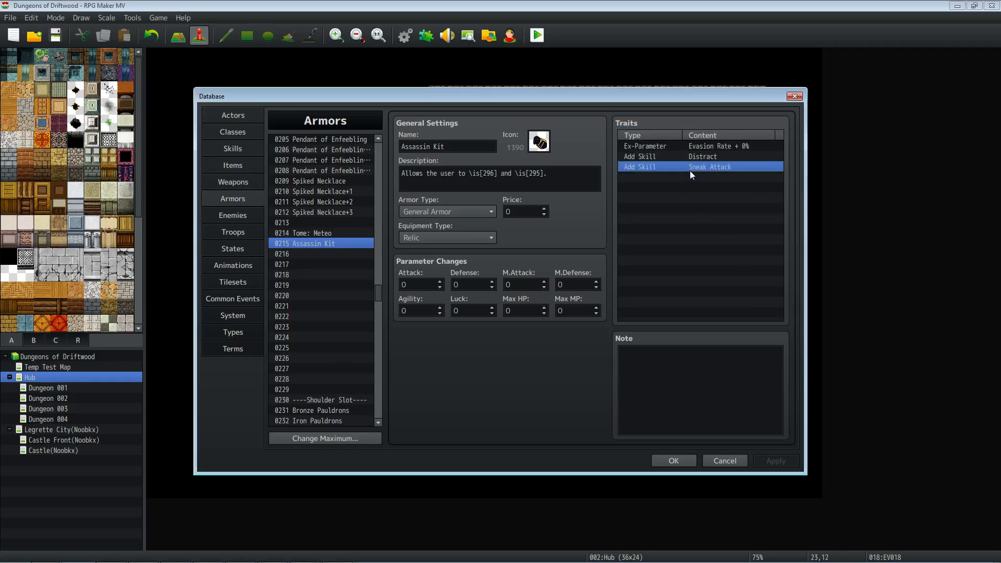
- Inspect the Sneak Attack trait's skill-type options and close without saving
double_click(700, 167)
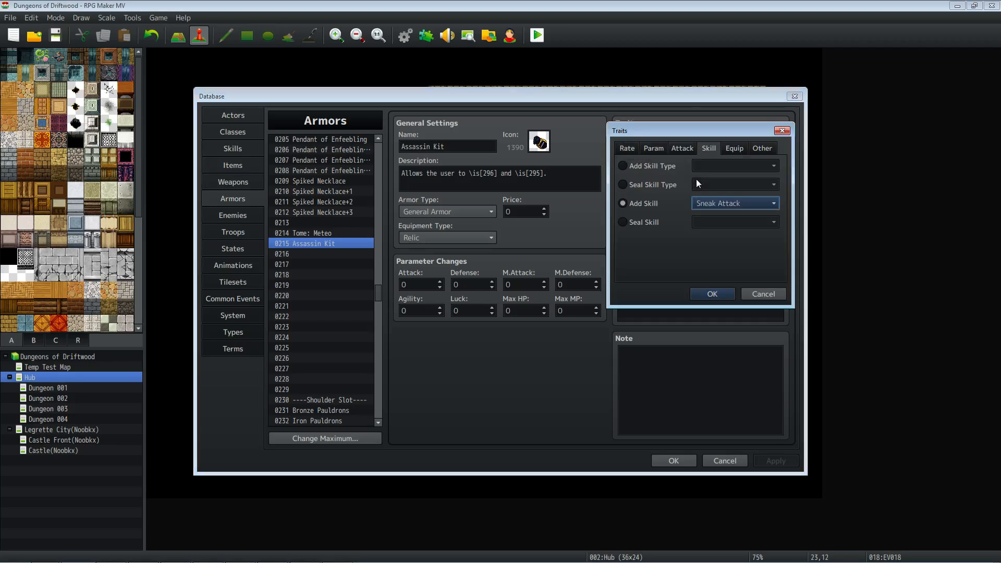
mouse_move(681, 188)
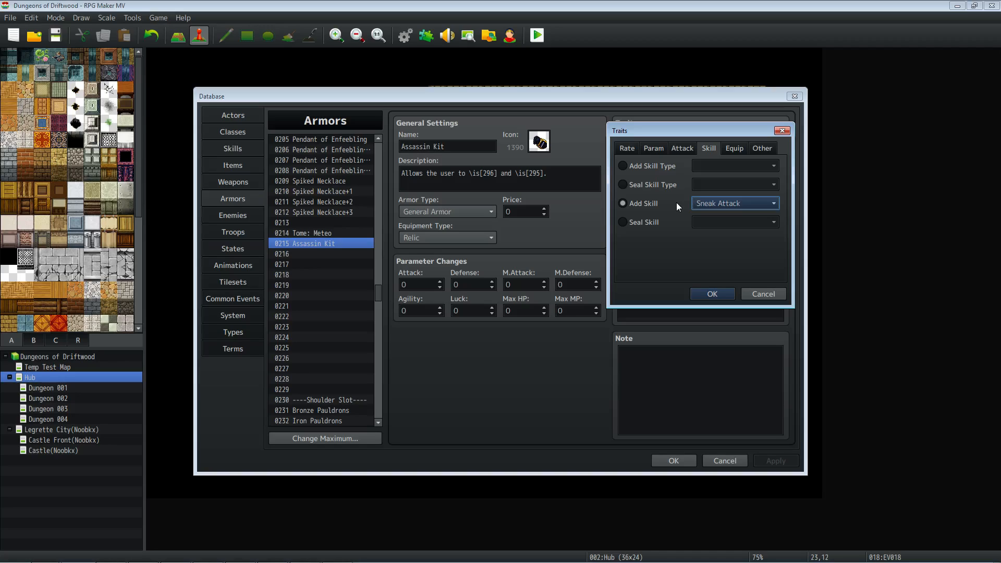
mouse_move(640, 202)
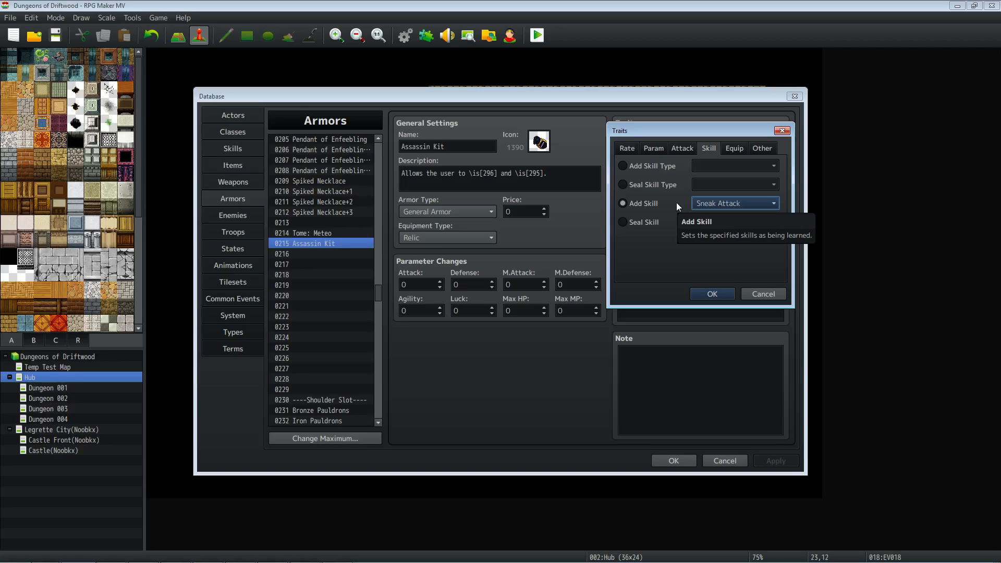
left_click(623, 165)
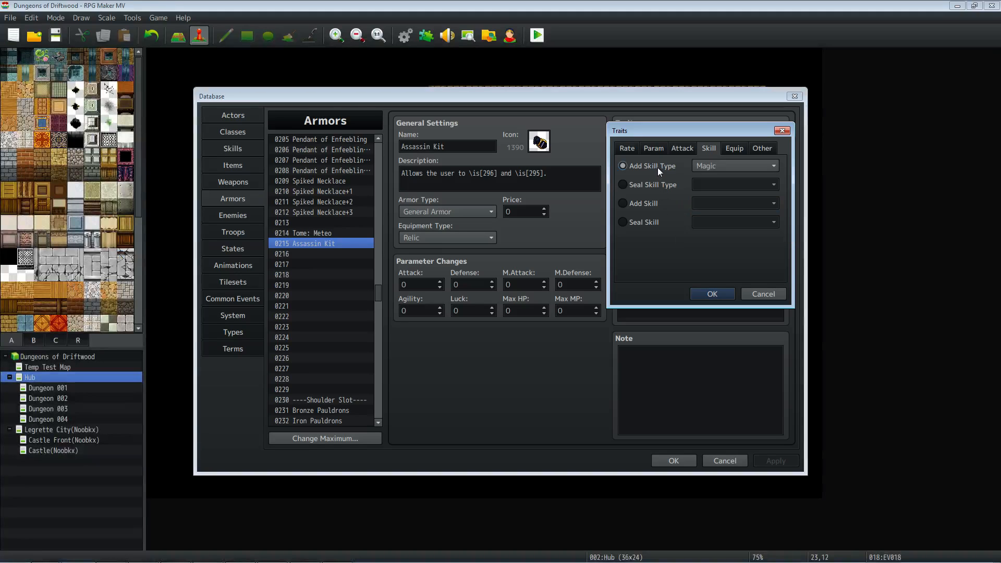
left_click(734, 166)
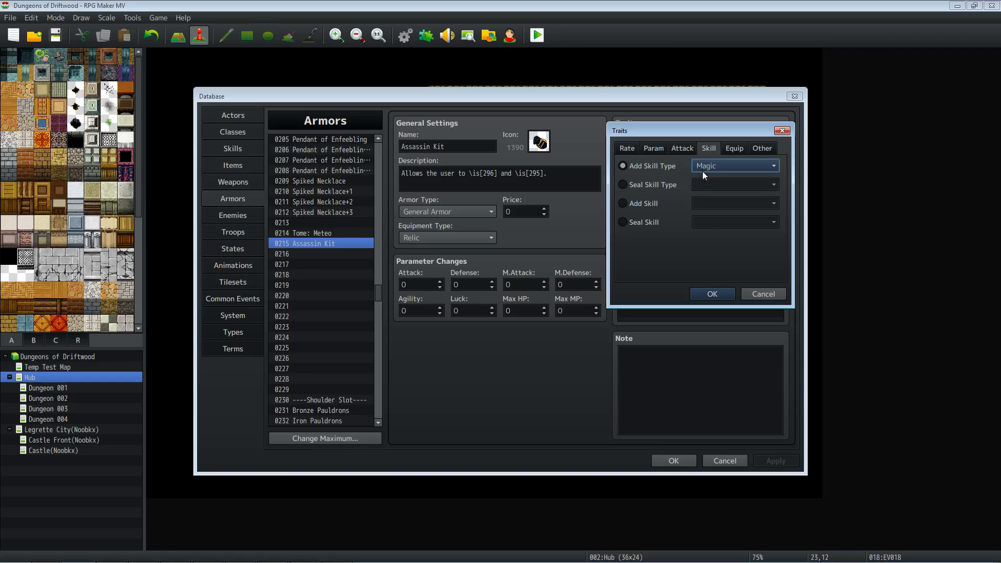
left_click(712, 294)
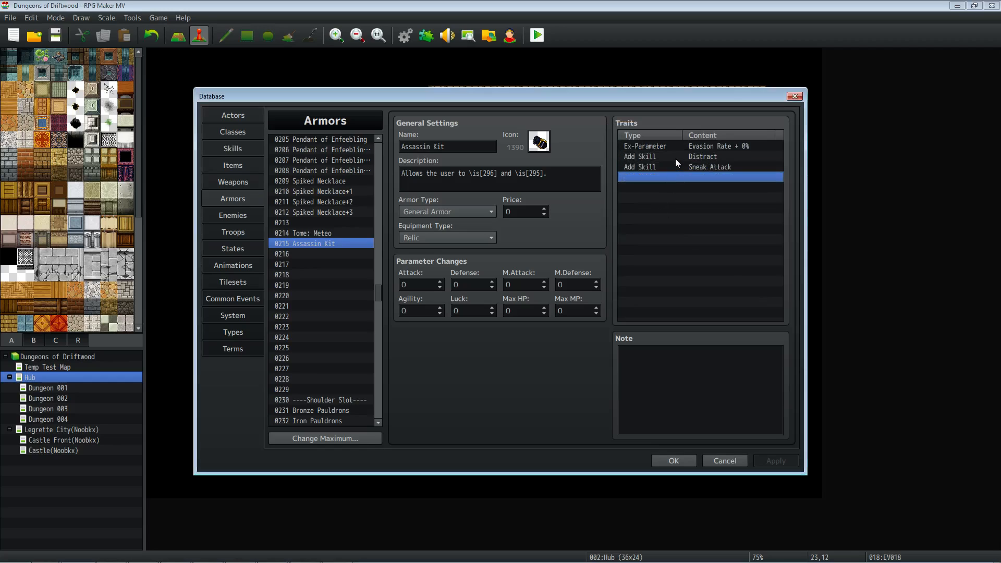
left_click(708, 167)
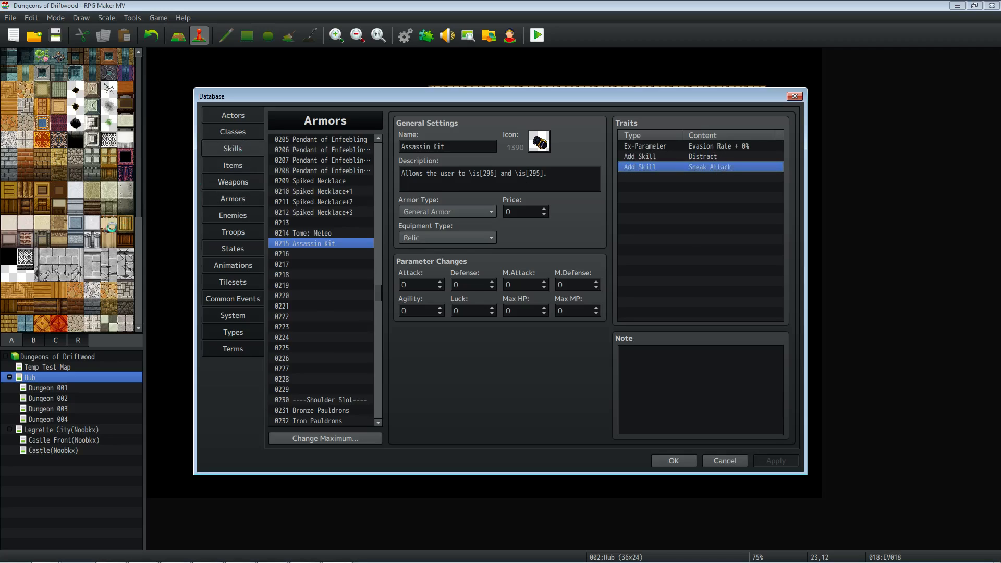
- In Skills, set Distract's damage type to None, keeping its Add State Distracted effect
left_click(232, 148)
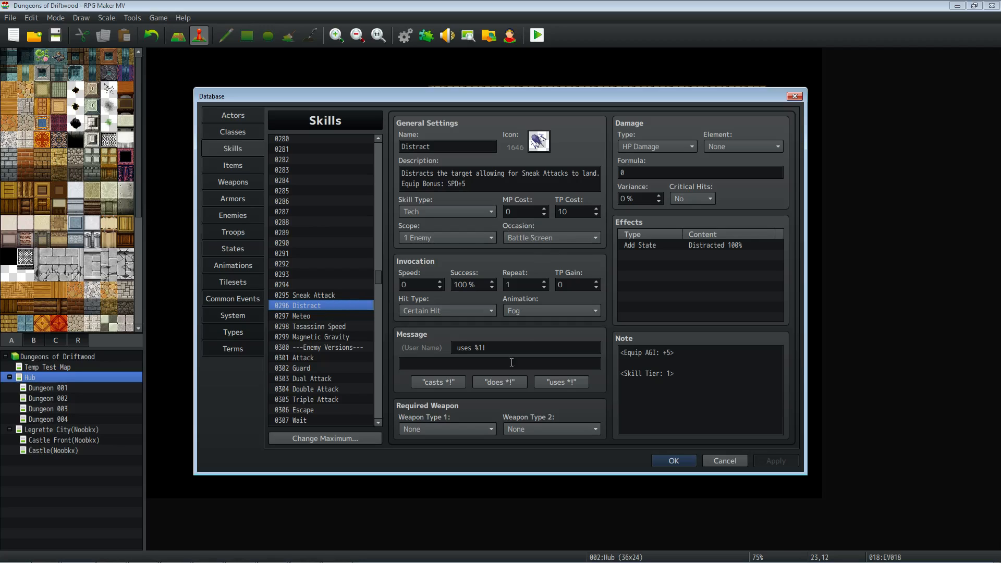
mouse_move(423, 282)
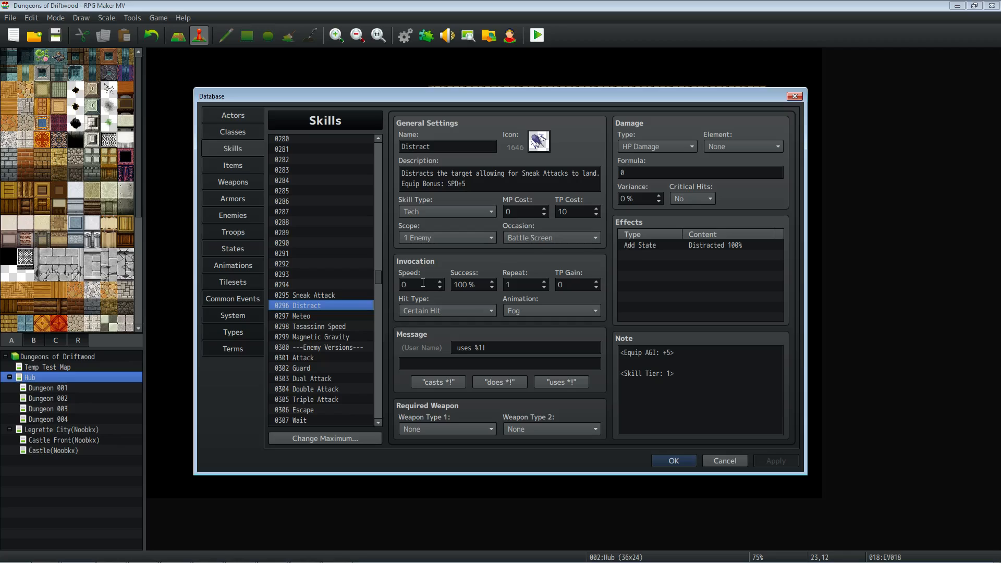
mouse_move(469, 205)
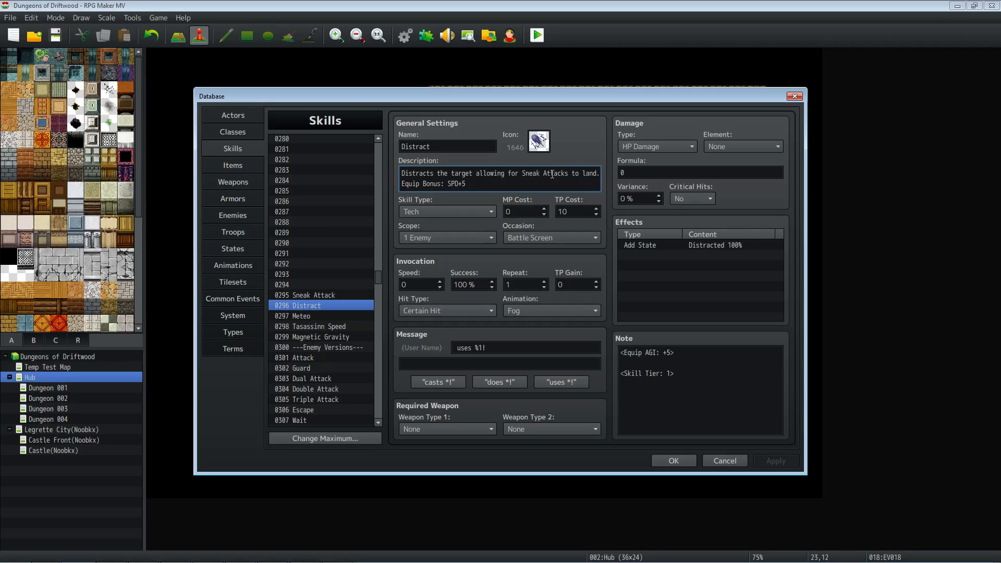
mouse_move(553, 169)
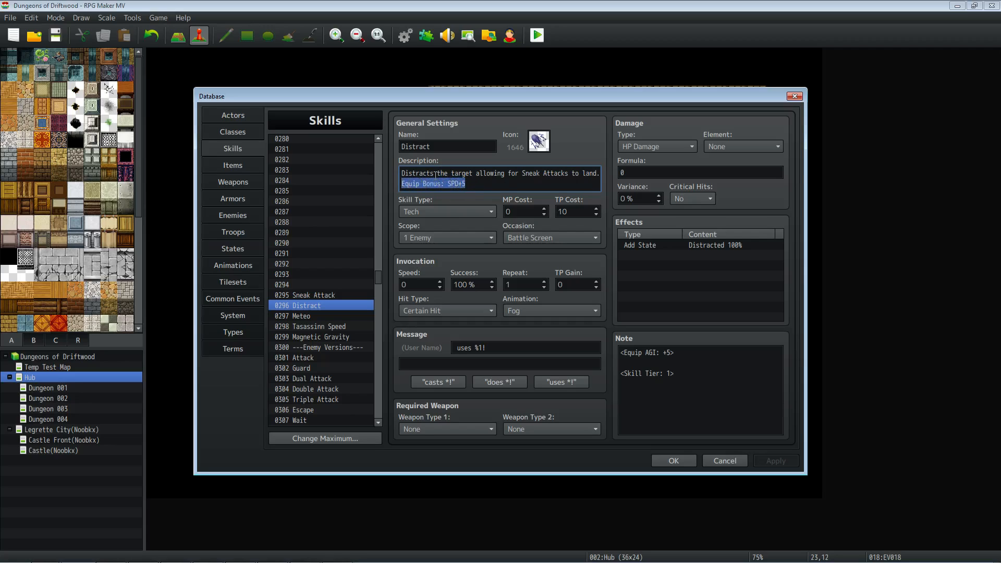
left_click(489, 183)
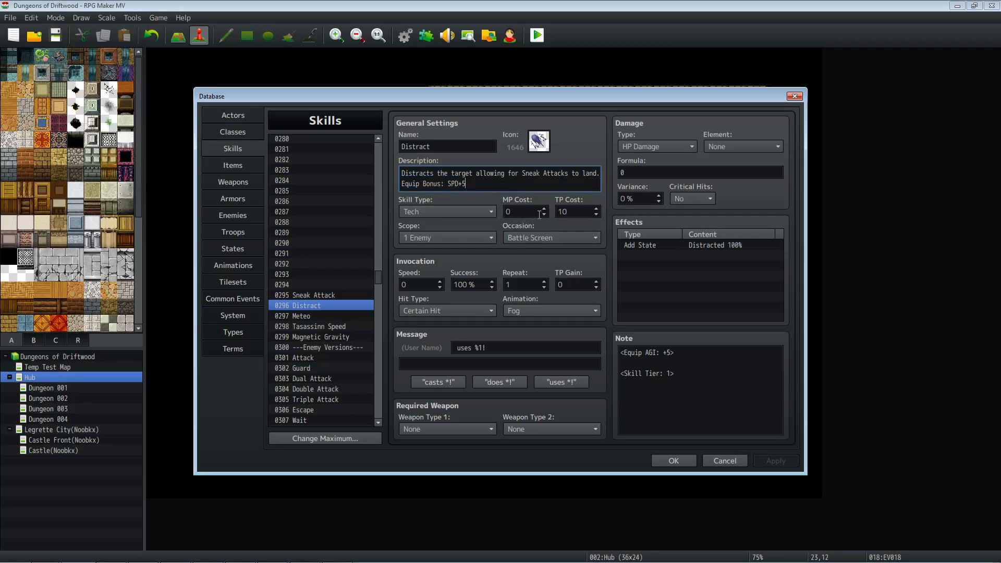
mouse_move(541, 229)
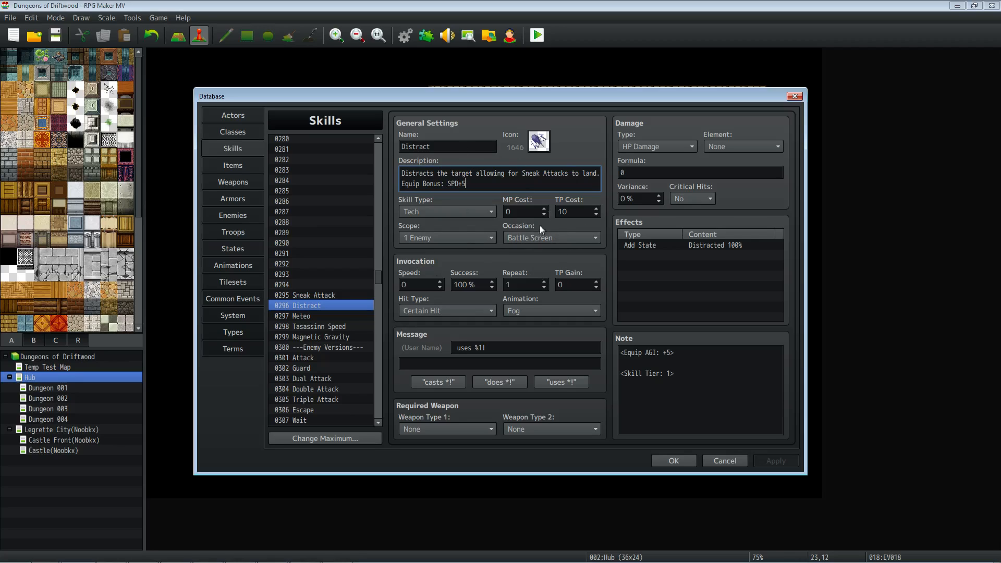
mouse_move(468, 237)
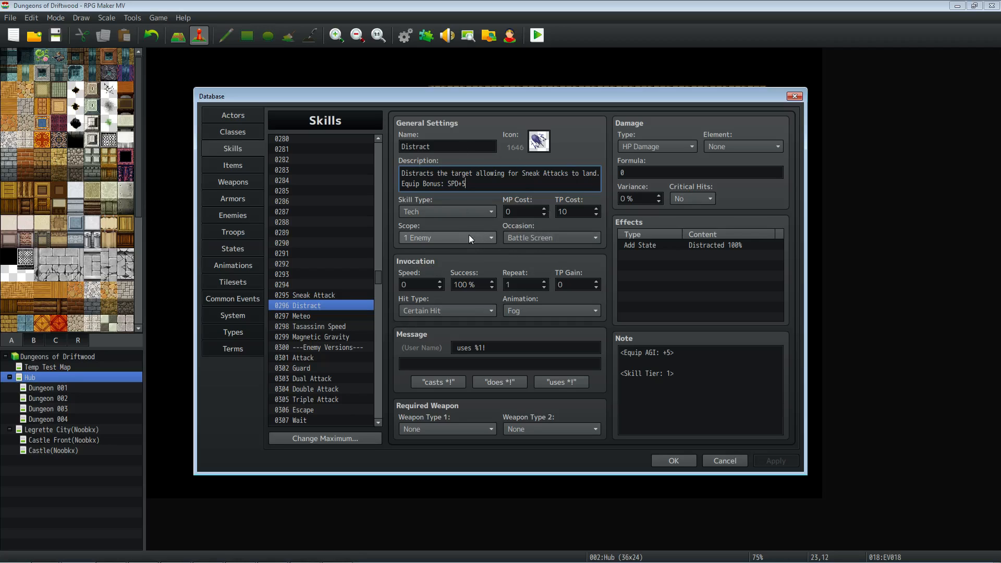
mouse_move(469, 237)
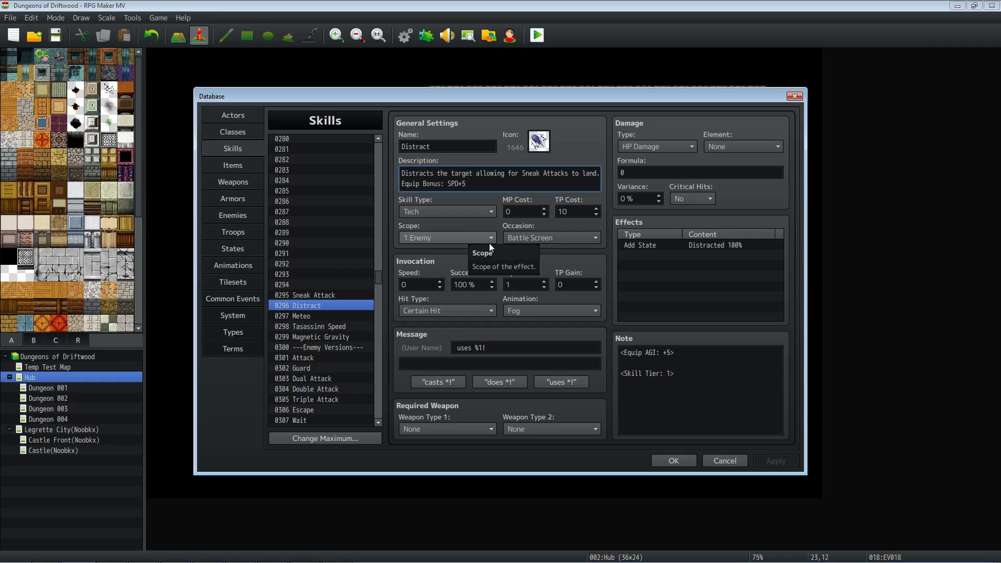
mouse_move(433, 321)
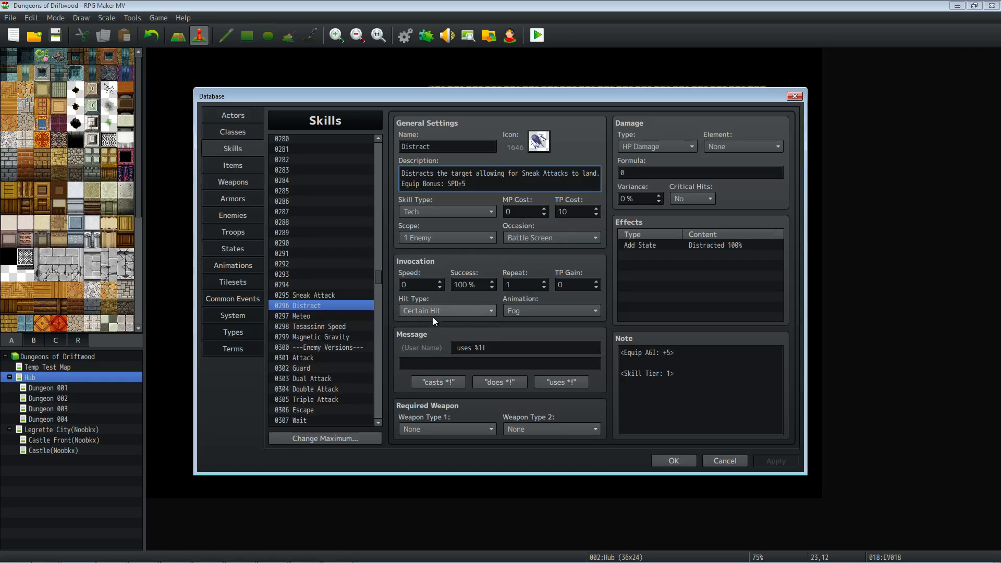
mouse_move(539, 301)
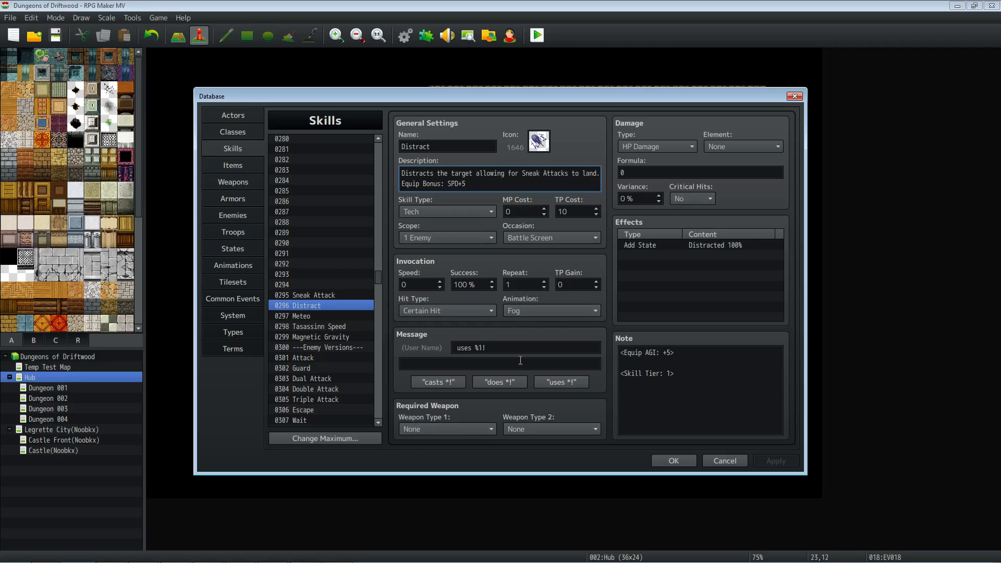
mouse_move(473, 361)
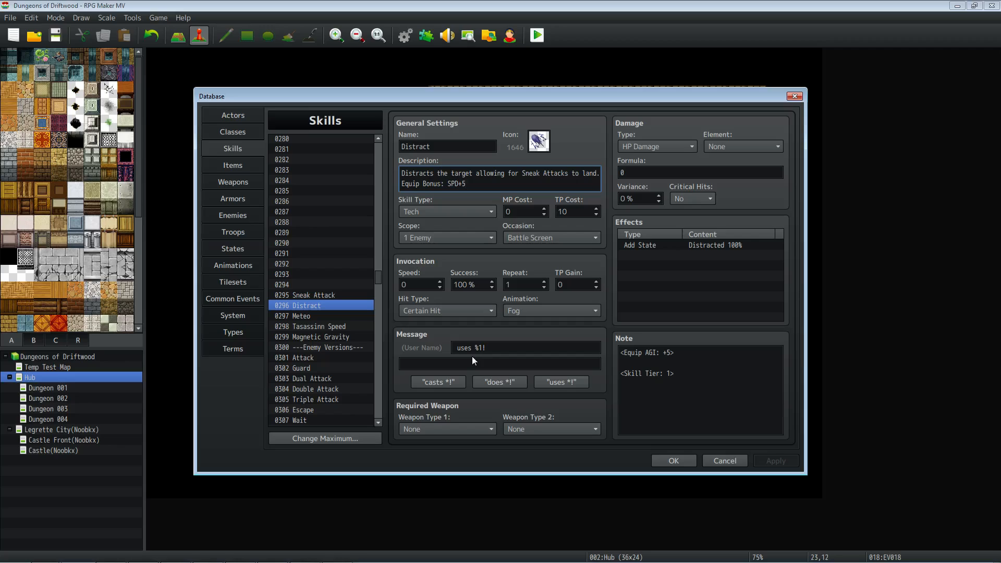
left_click(449, 183)
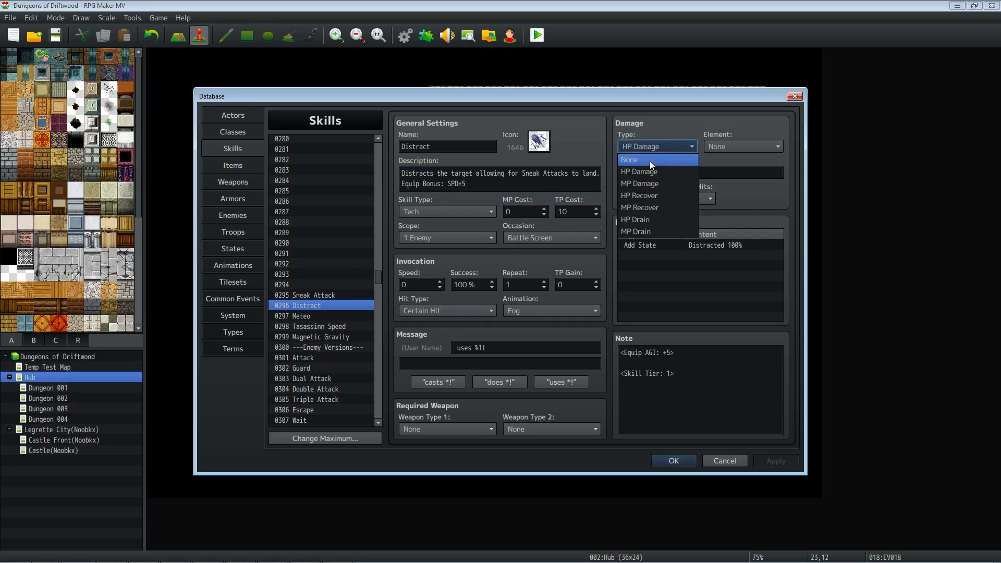
left_click(629, 159)
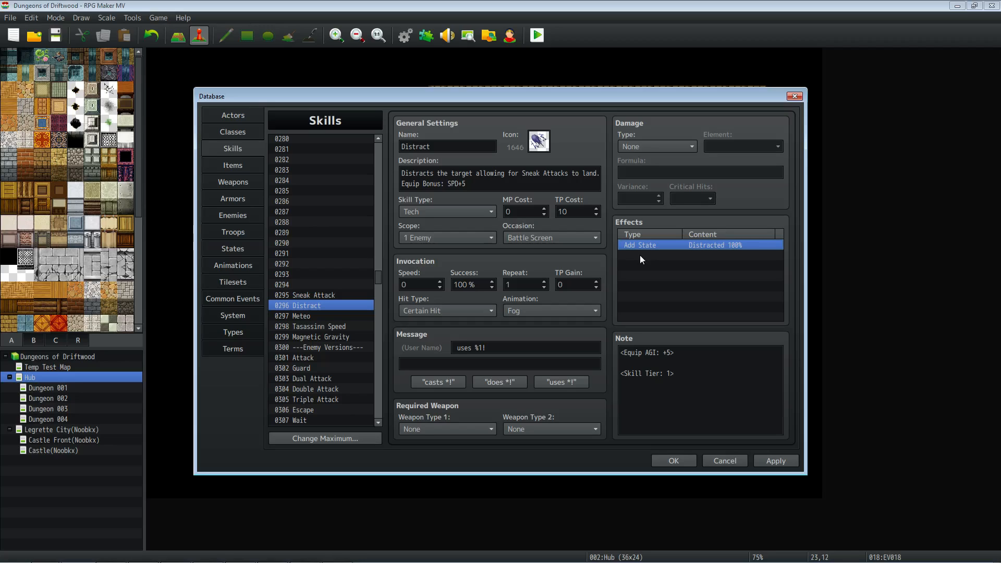
left_click(775, 461)
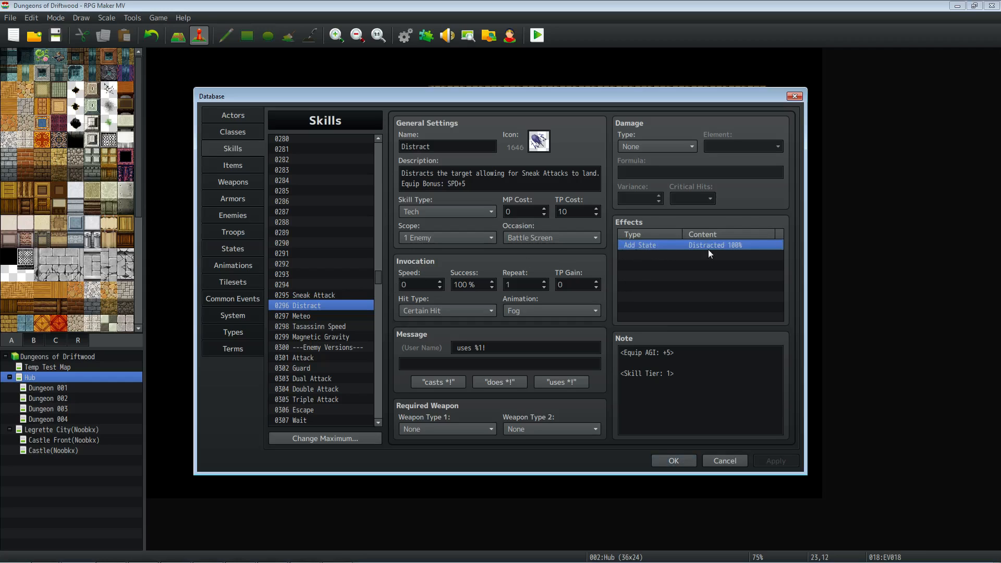
left_click(232, 248)
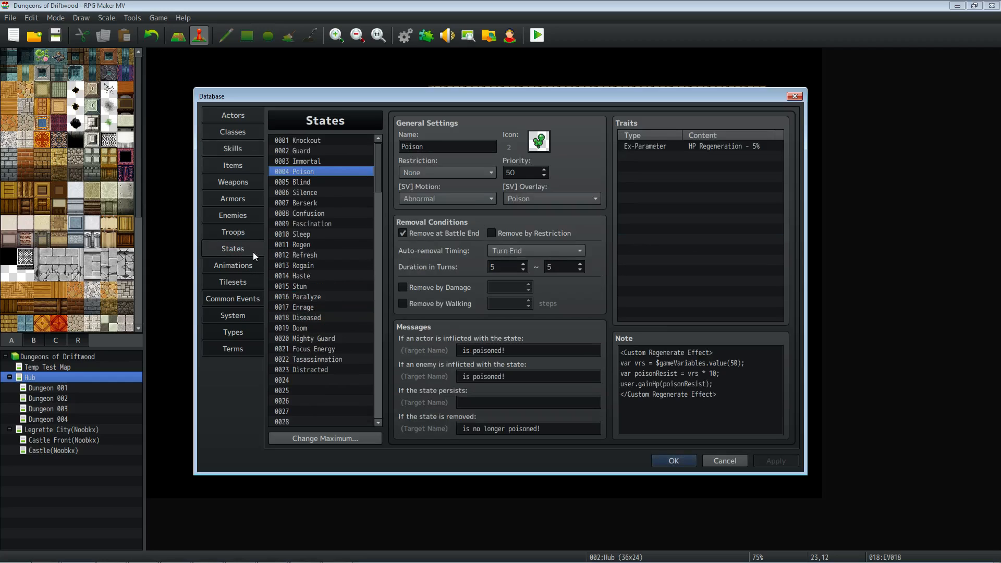
left_click(306, 369)
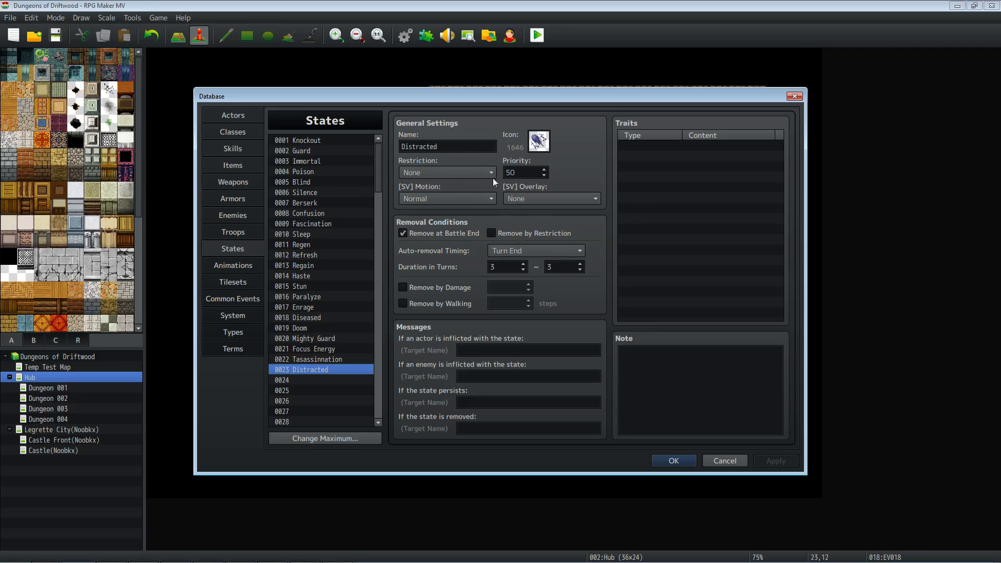
left_click(232, 147)
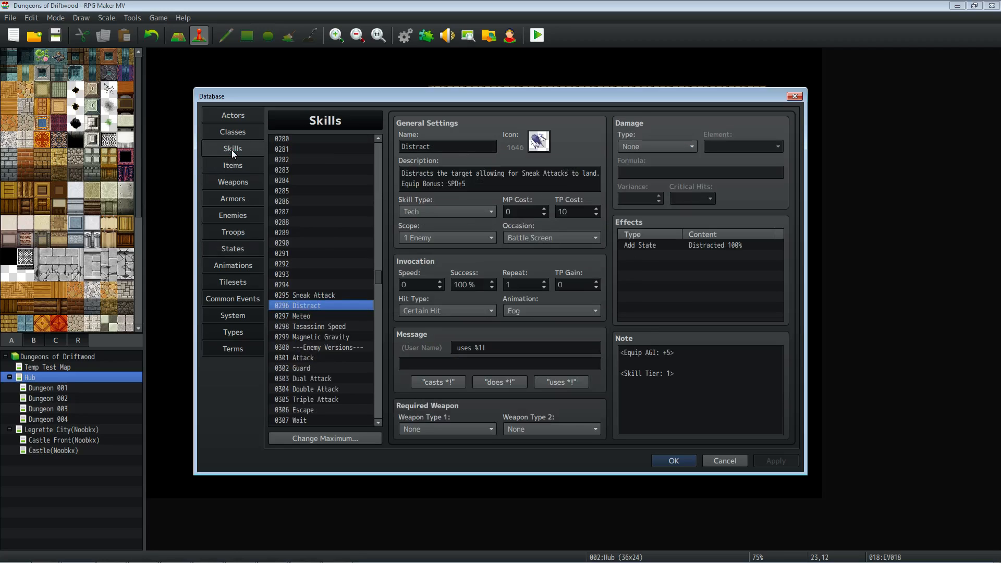
left_click(699, 245)
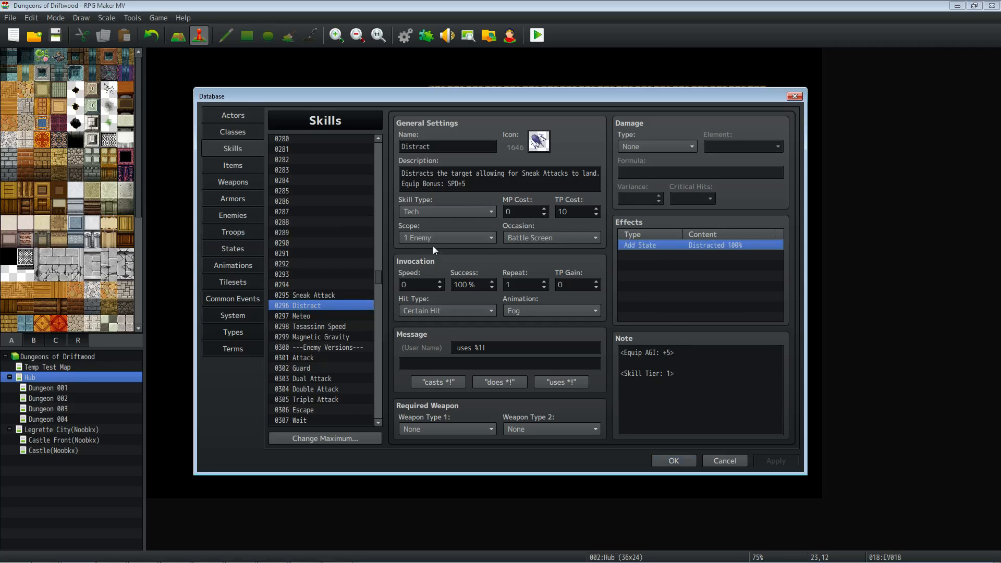
mouse_move(683, 341)
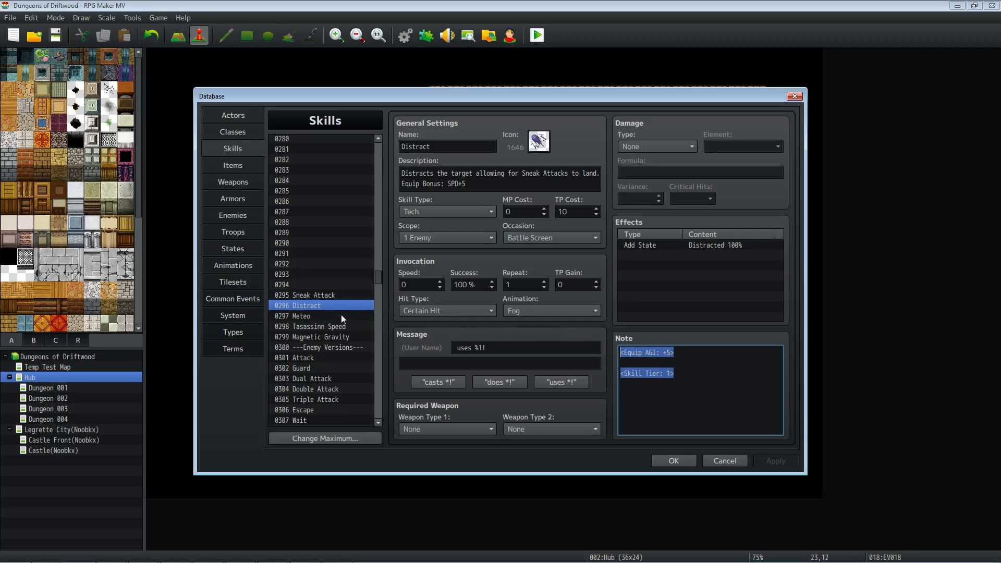
- Highlight the state number in Sneak Attack's description, compare with Distract, then return
left_click(310, 295)
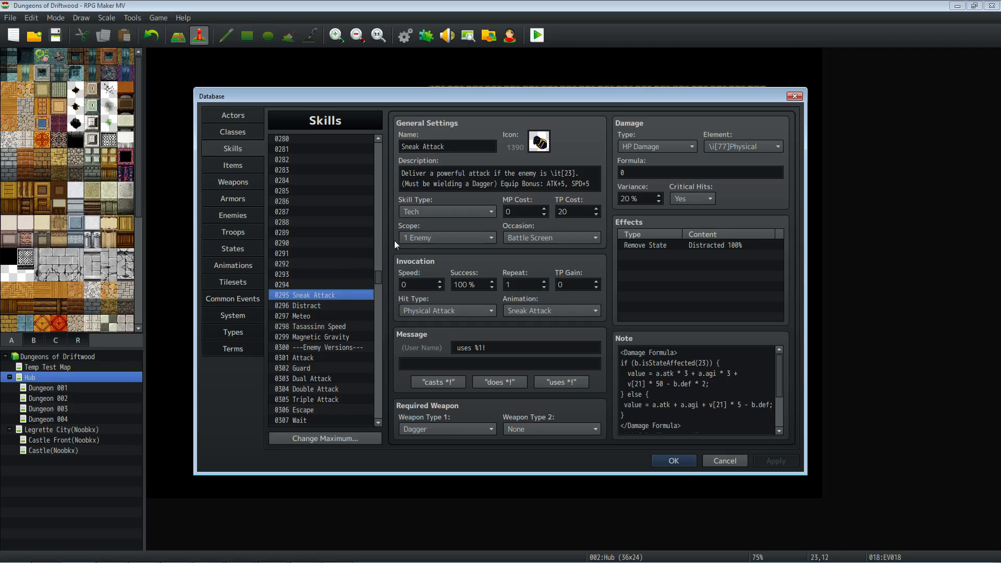
triple_click(491, 177)
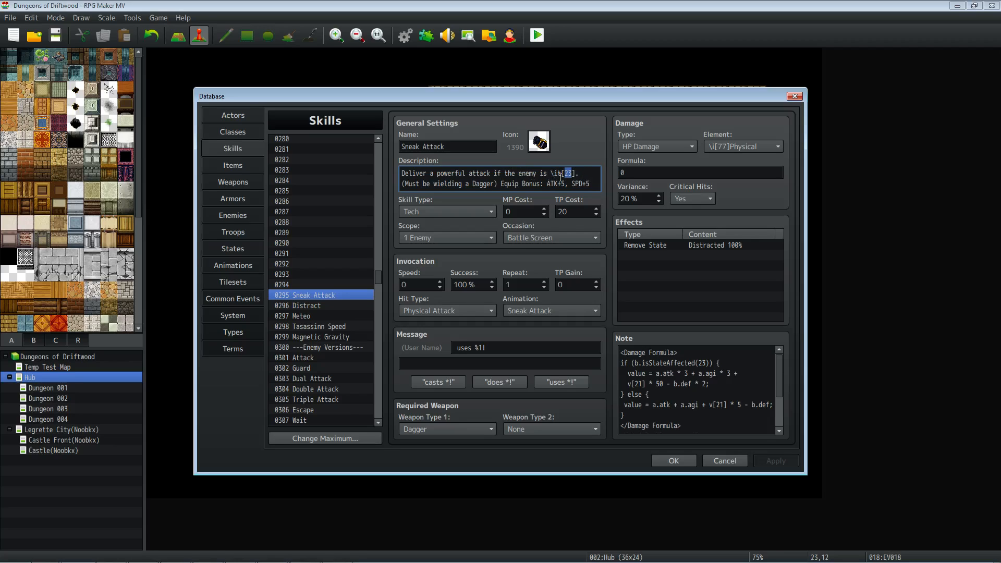
left_click(313, 305)
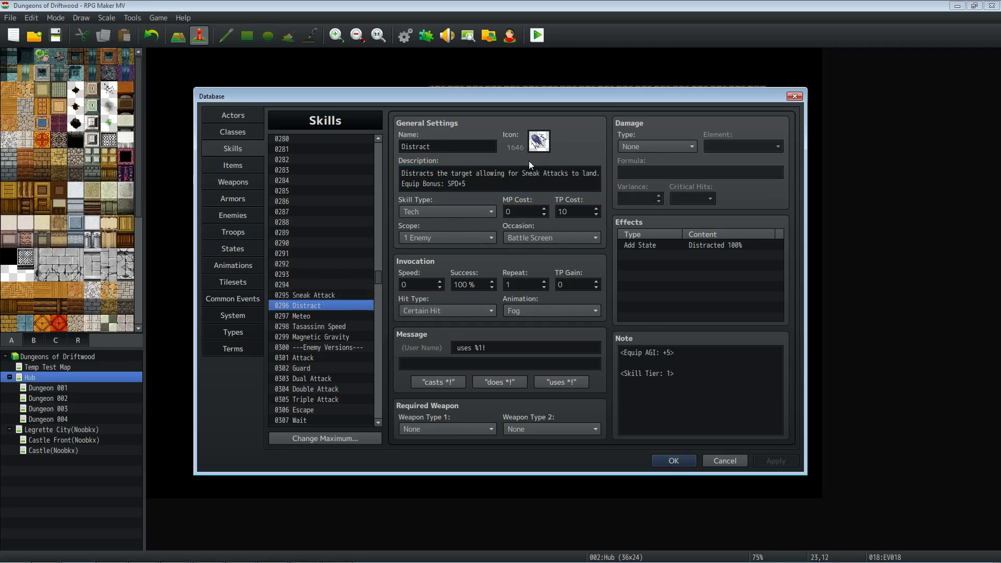
left_click(313, 295)
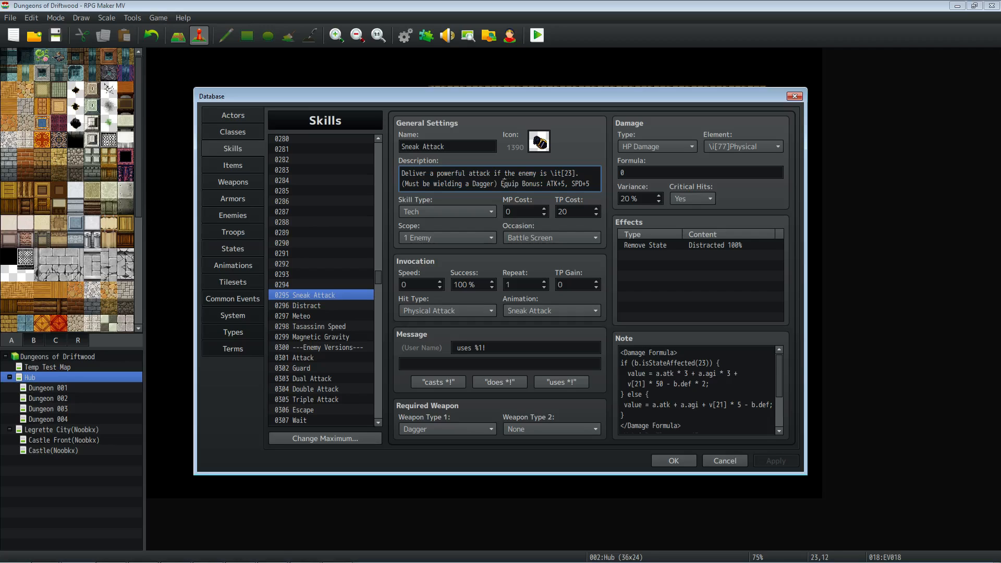
left_click_drag(501, 184, 589, 184)
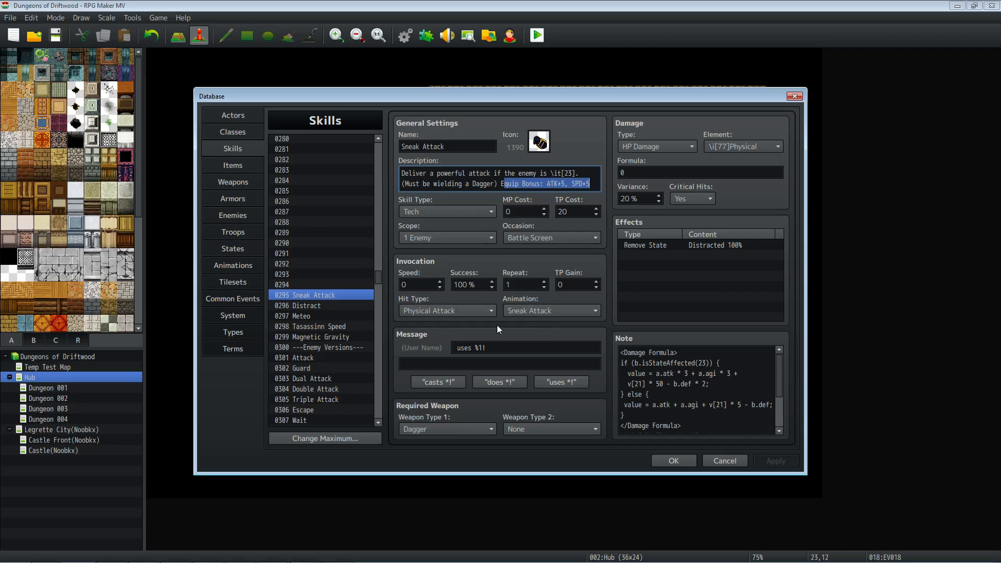
mouse_move(458, 311)
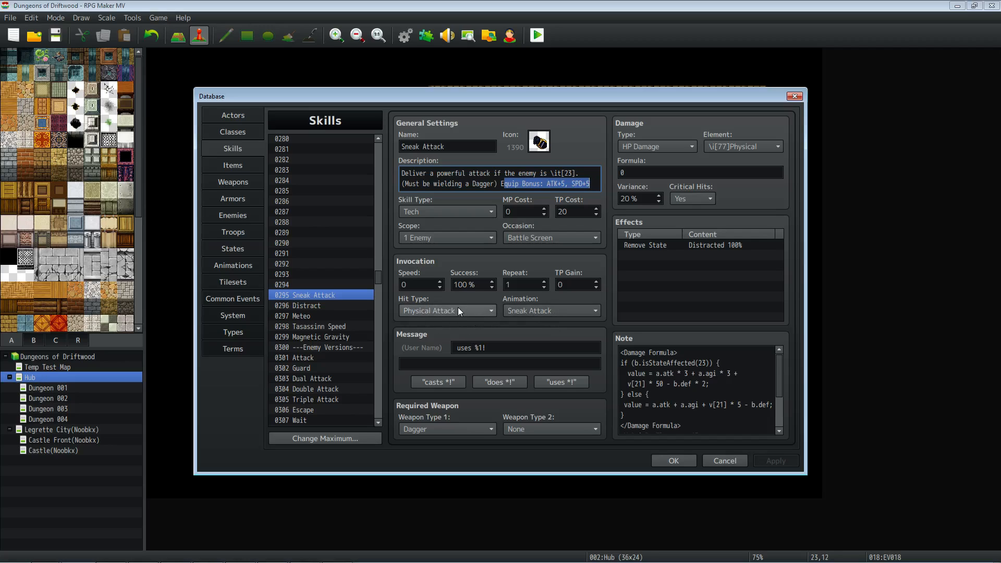
mouse_move(538, 315)
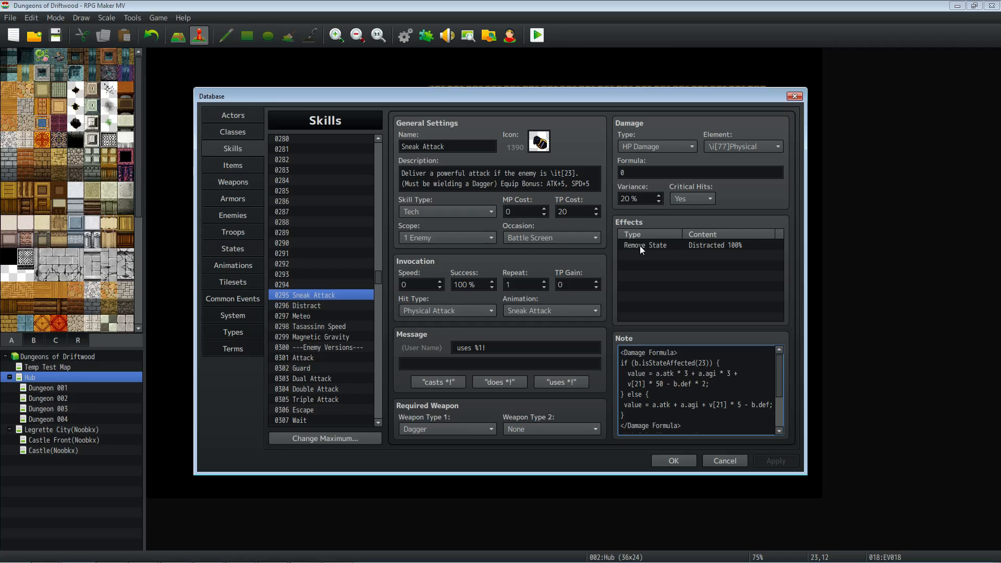
mouse_move(642, 249)
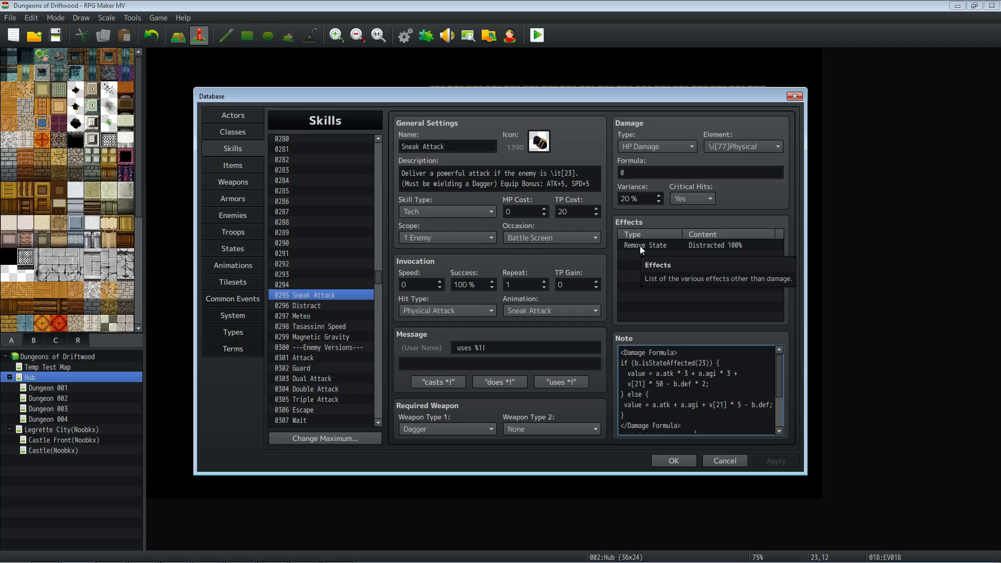
left_click(699, 255)
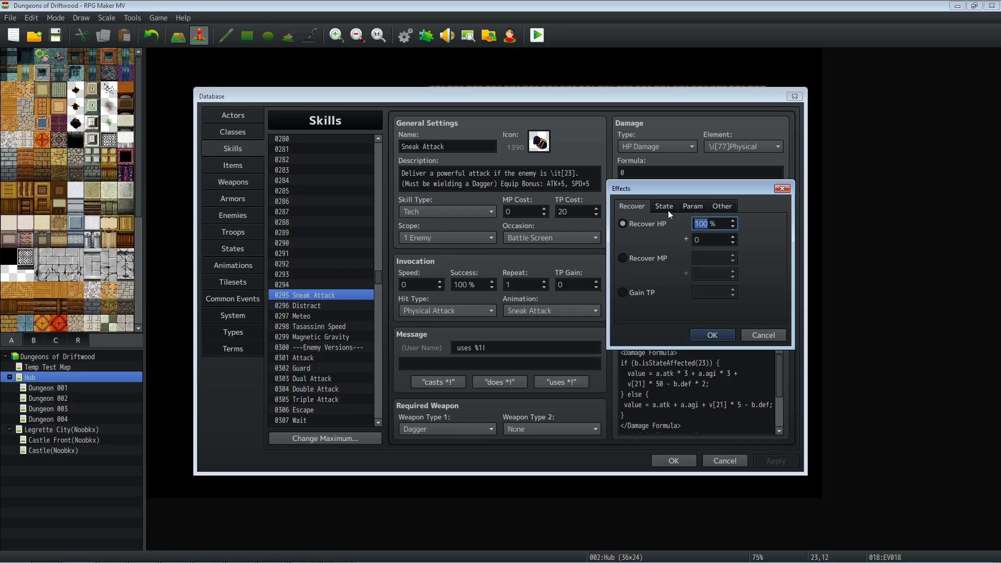
left_click(663, 205)
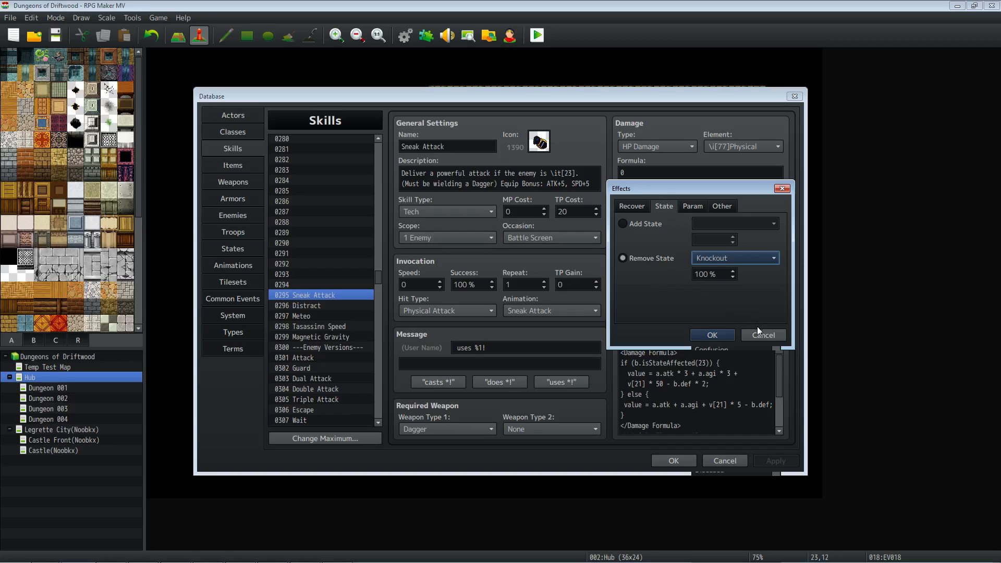
left_click(711, 335)
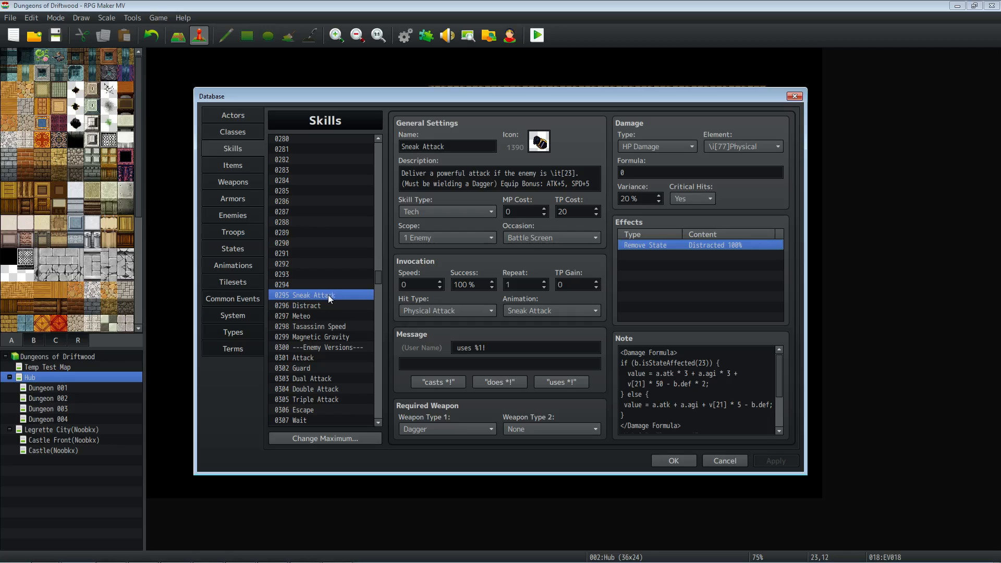
mouse_move(505, 318)
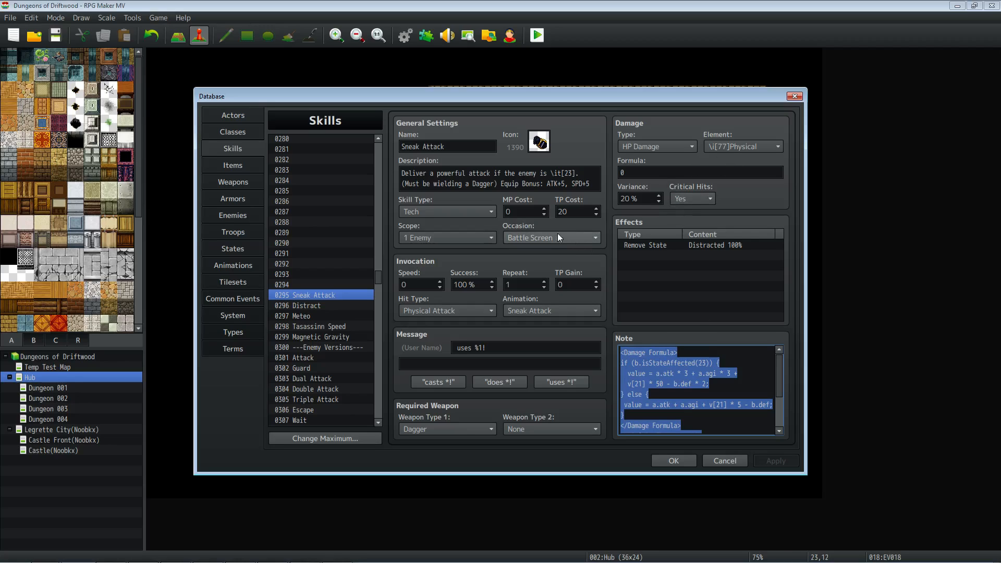
mouse_move(500, 254)
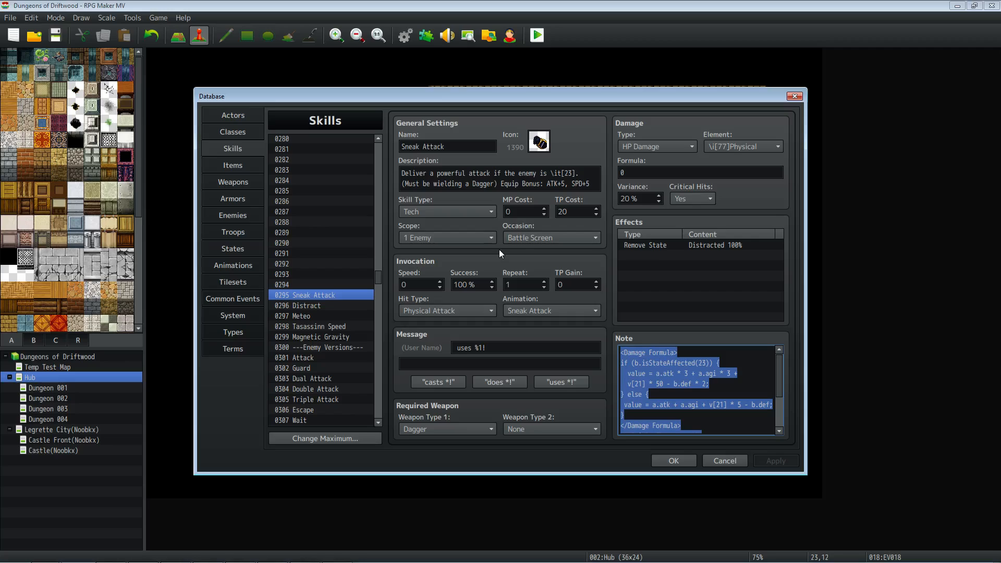
mouse_move(386, 207)
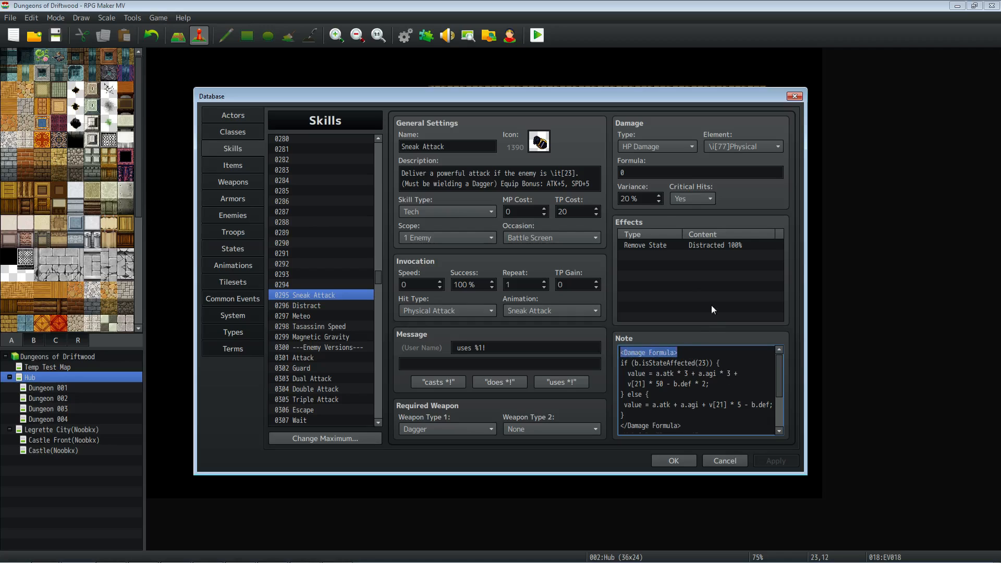
- Enter 0 in Sneak Attack's damage formula field and highlight part of the note
left_click(699, 172)
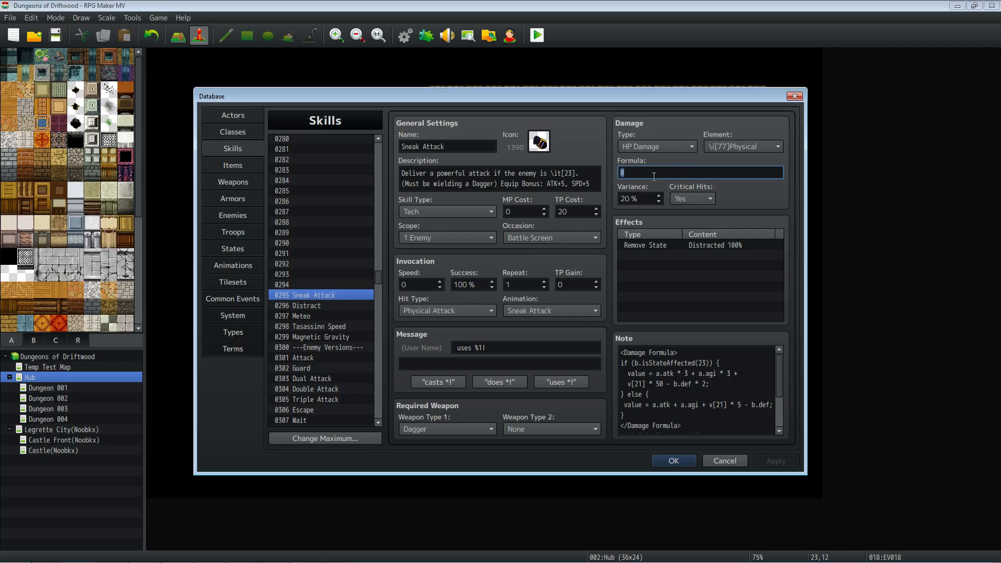
type("0")
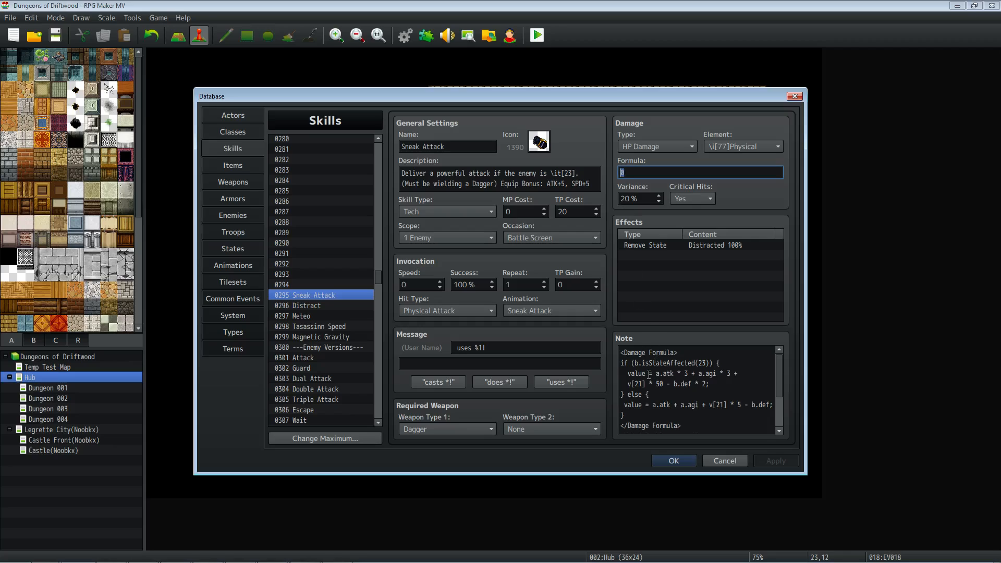
double_click(636, 374)
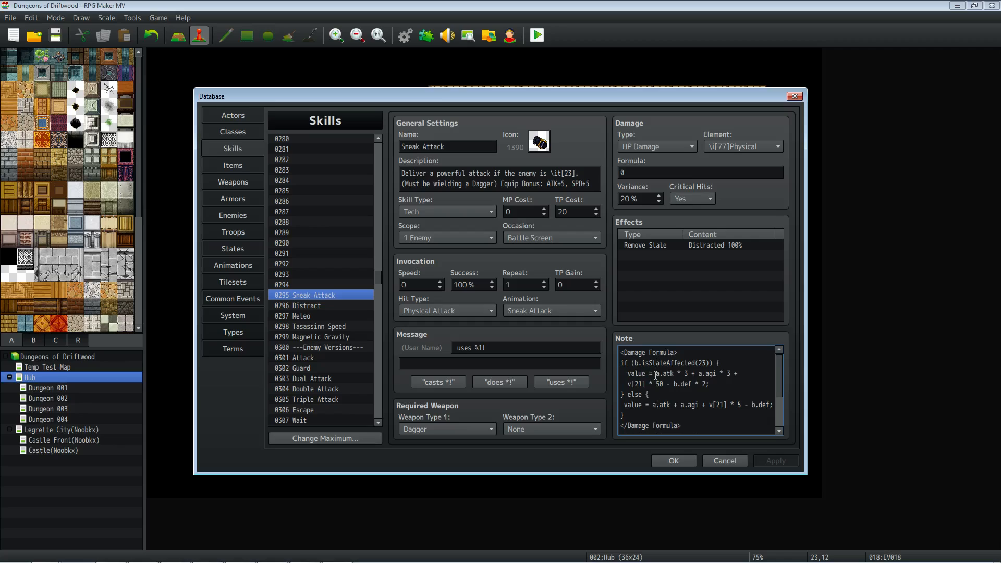
mouse_move(683, 362)
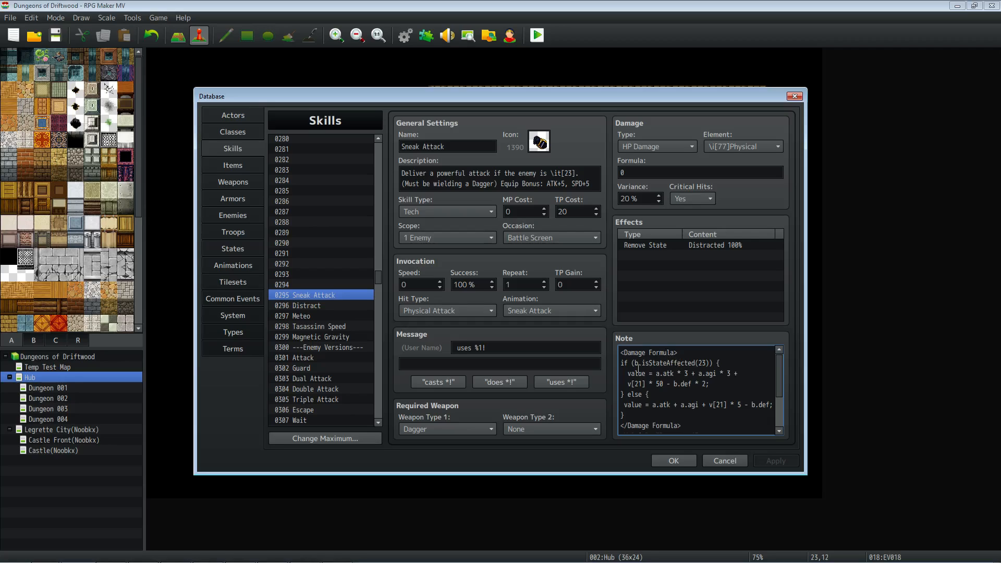
- Highlight target b and state 23 in the note, view Distracted, then return
double_click(648, 352)
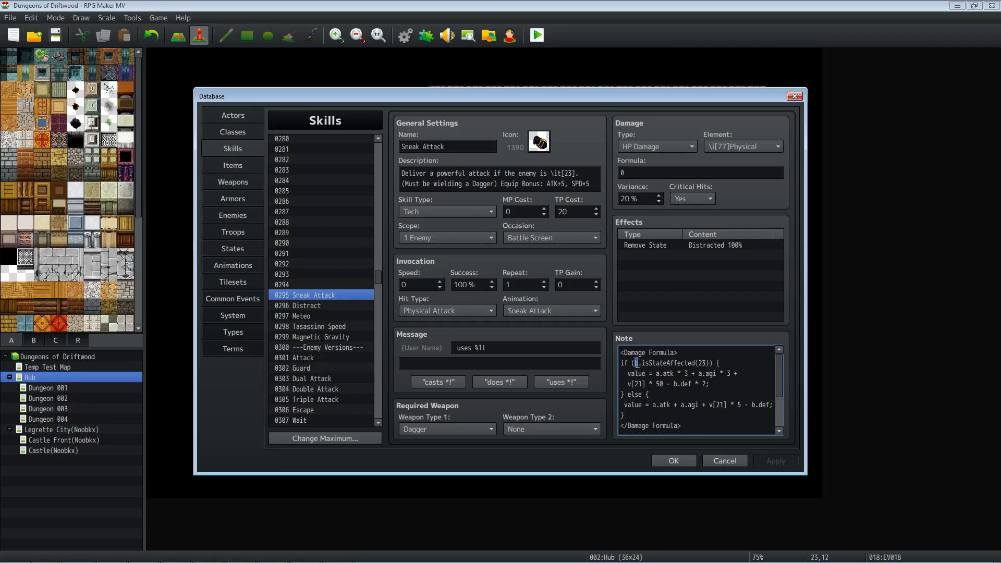
double_click(652, 363)
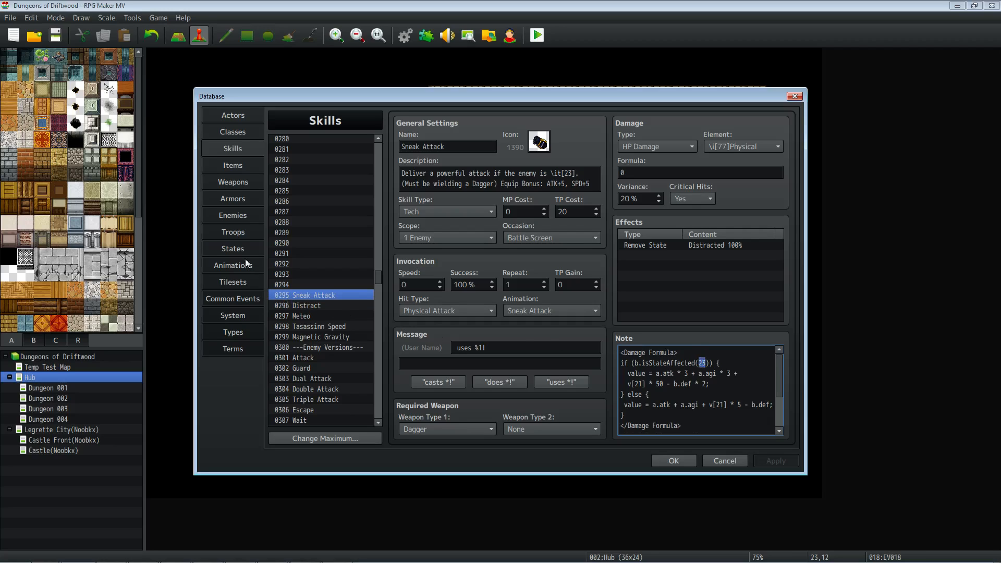
left_click(233, 248)
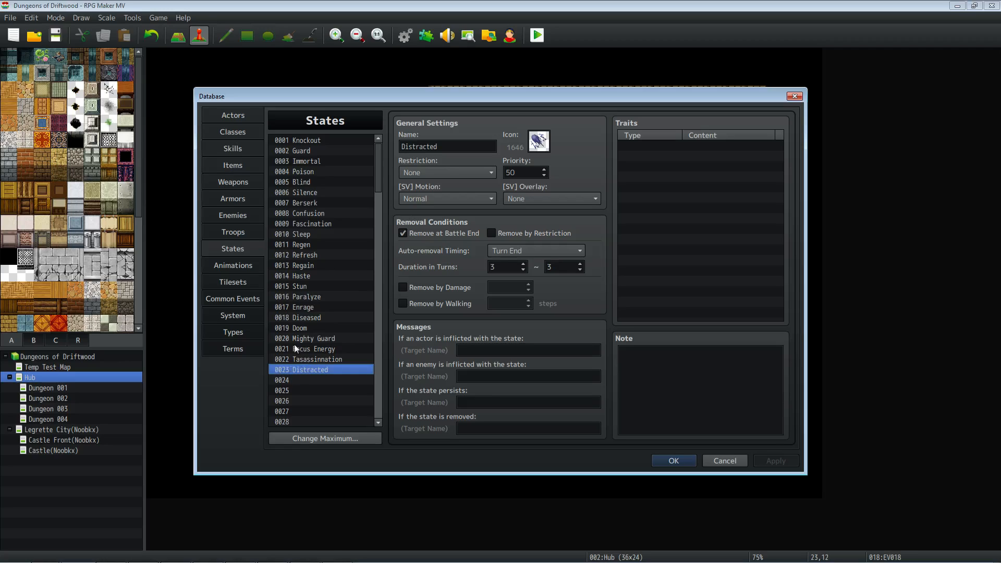
left_click(233, 148)
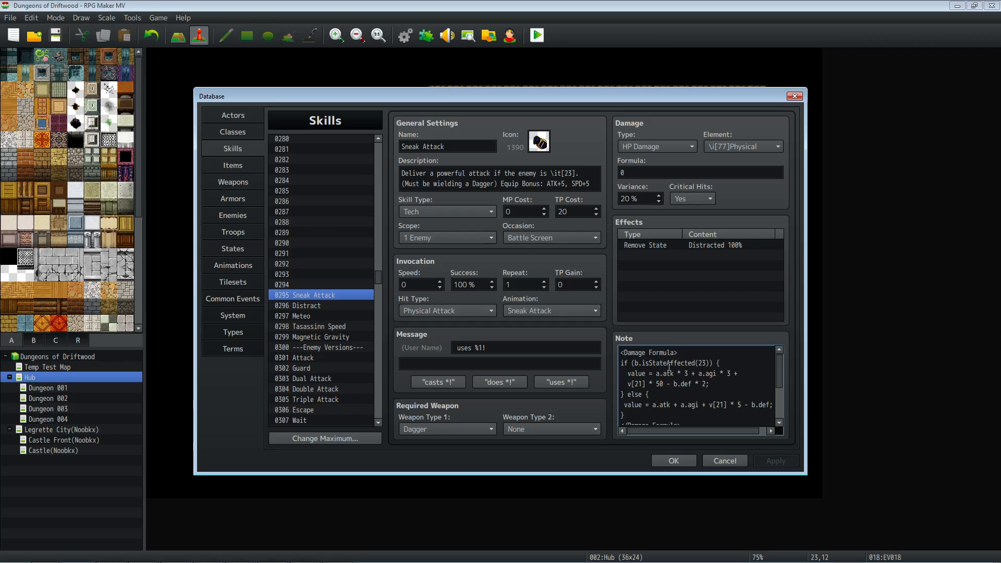
mouse_move(669, 370)
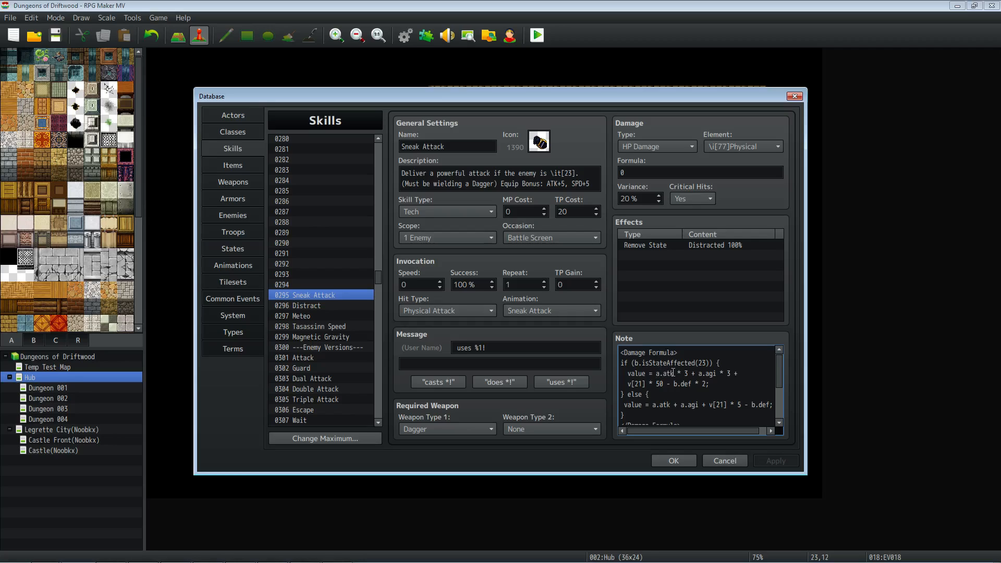
mouse_move(668, 372)
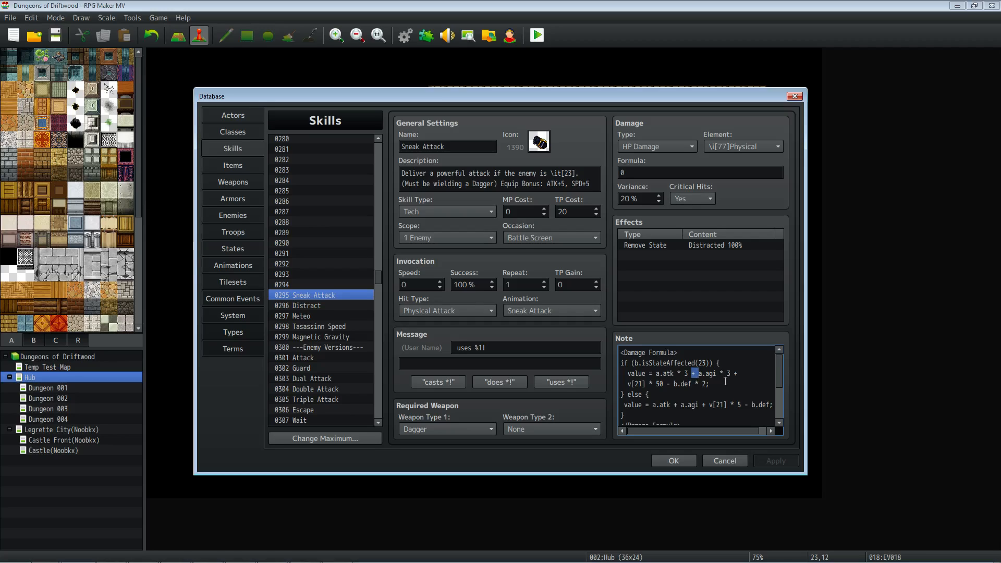
mouse_move(725, 382)
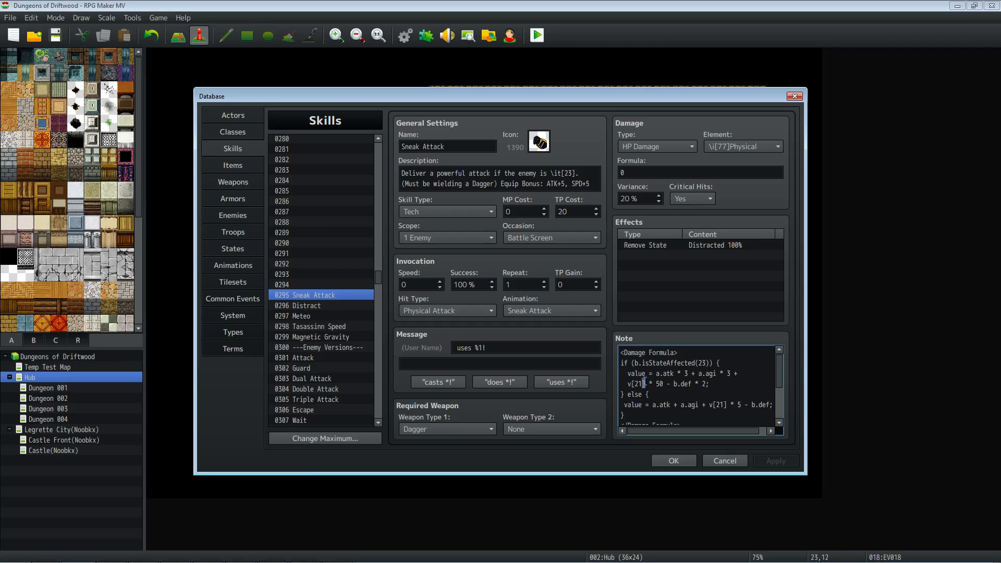
left_click(707, 363)
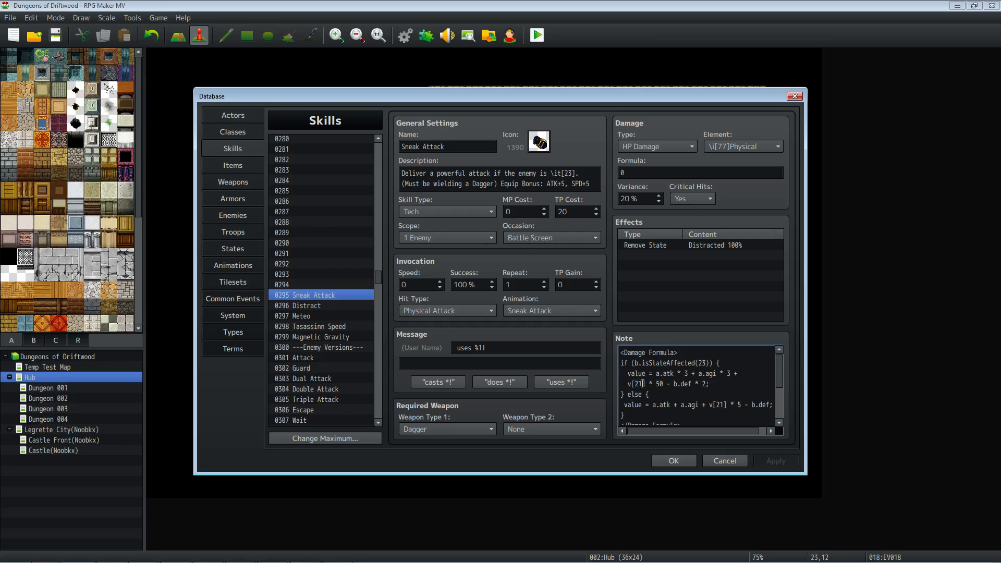
double_click(637, 383)
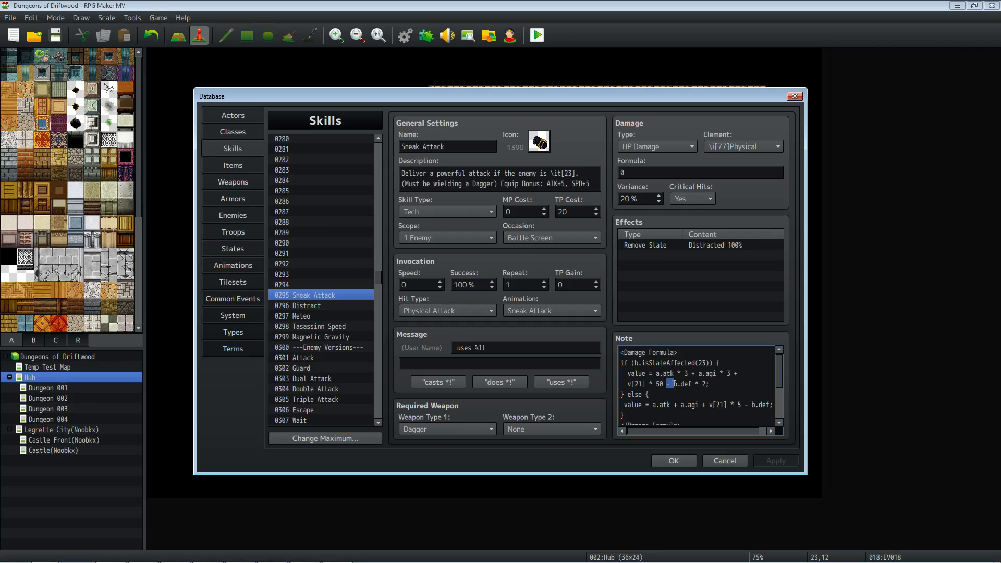
double_click(679, 384)
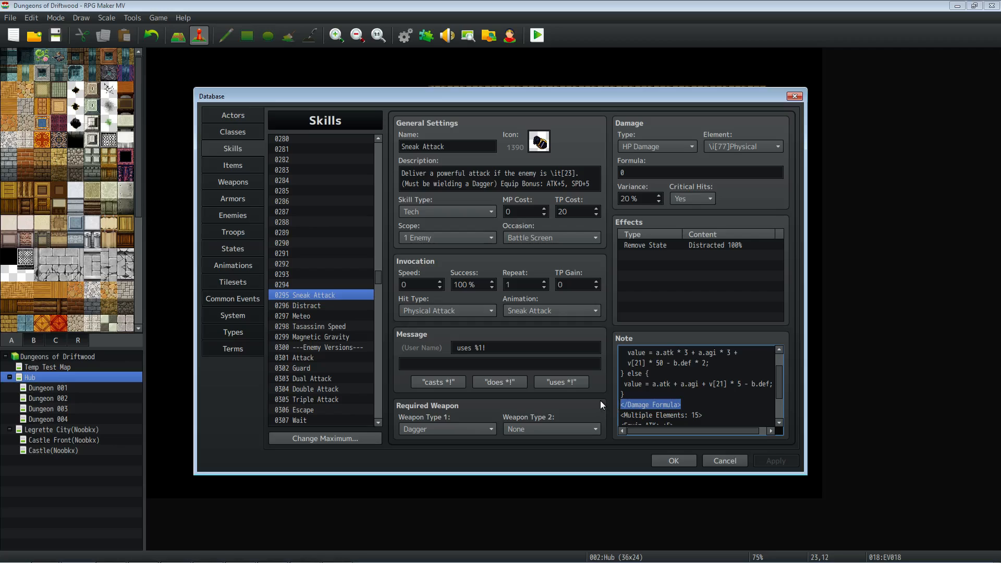
mouse_move(598, 407)
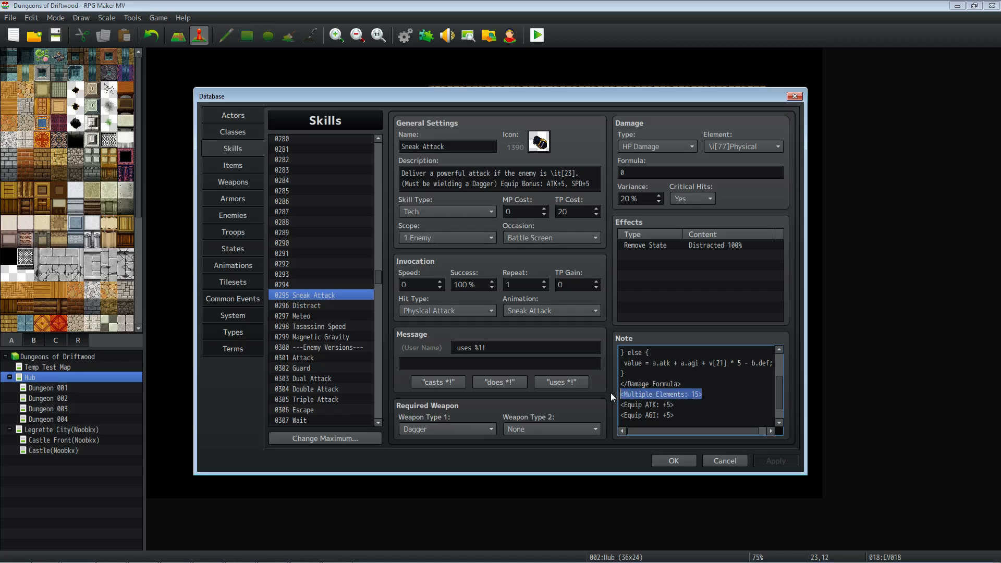
mouse_move(714, 371)
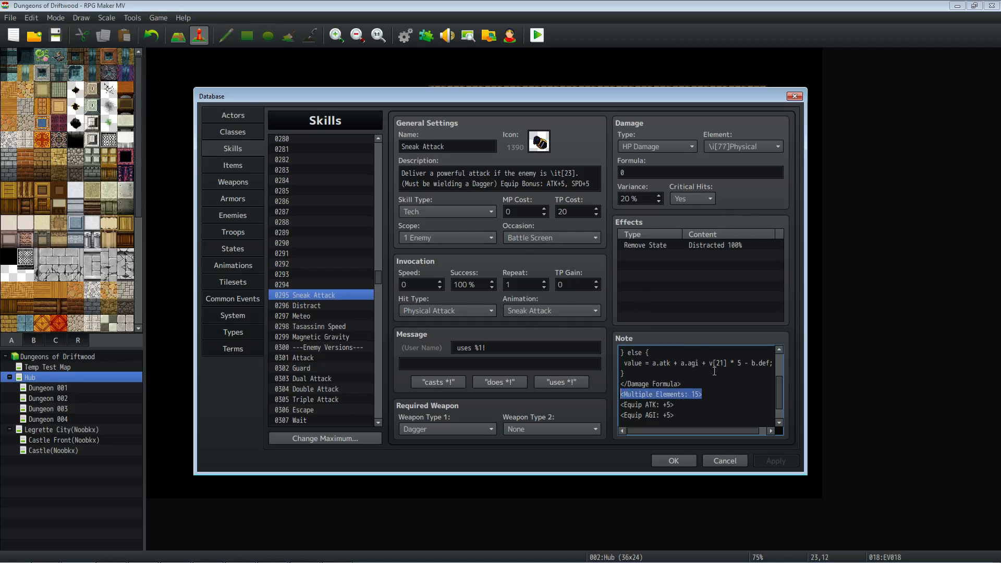
mouse_move(702, 345)
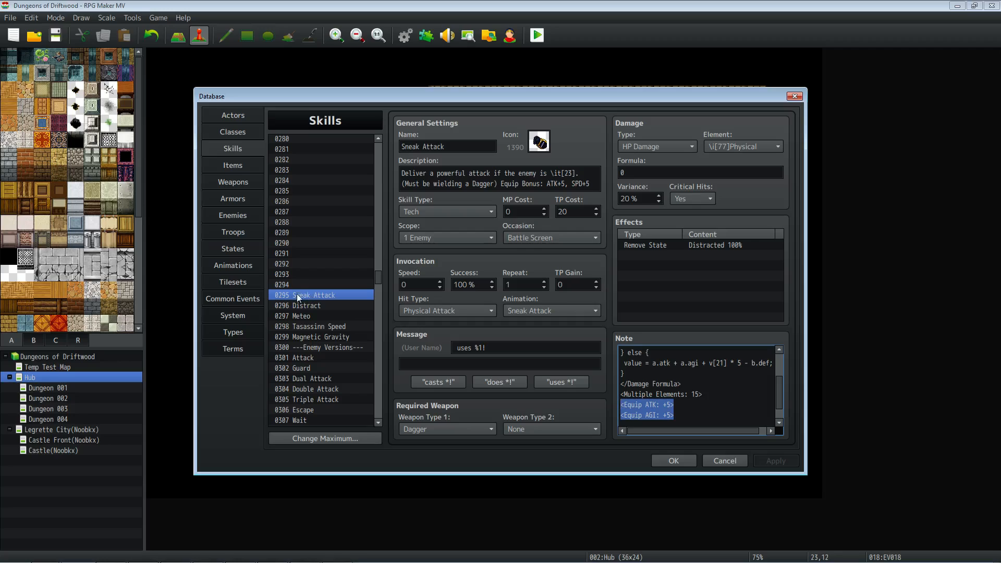
- Glance at the Distracted state and Assassin Kit armor, then close the database with OK
left_click(233, 248)
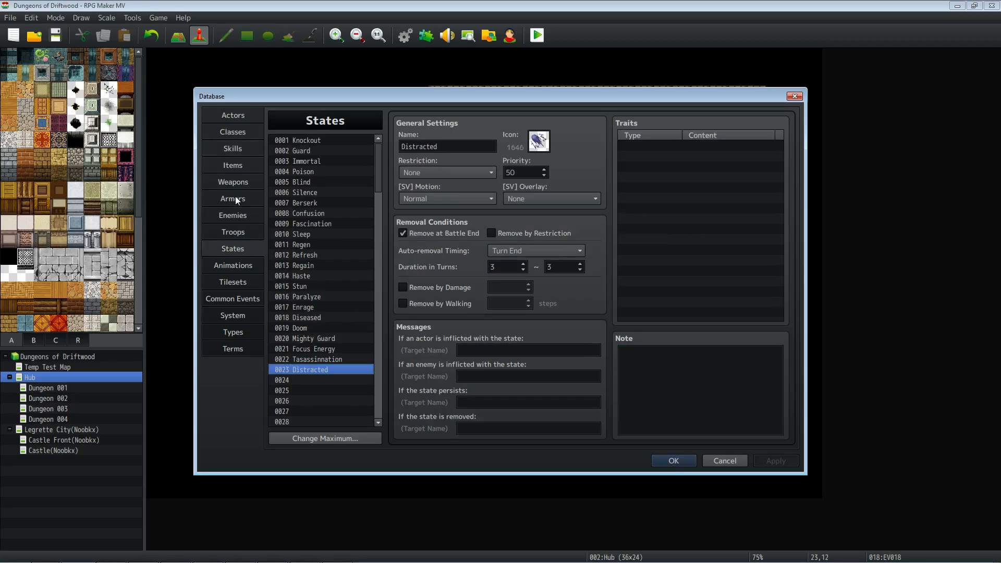
left_click(233, 198)
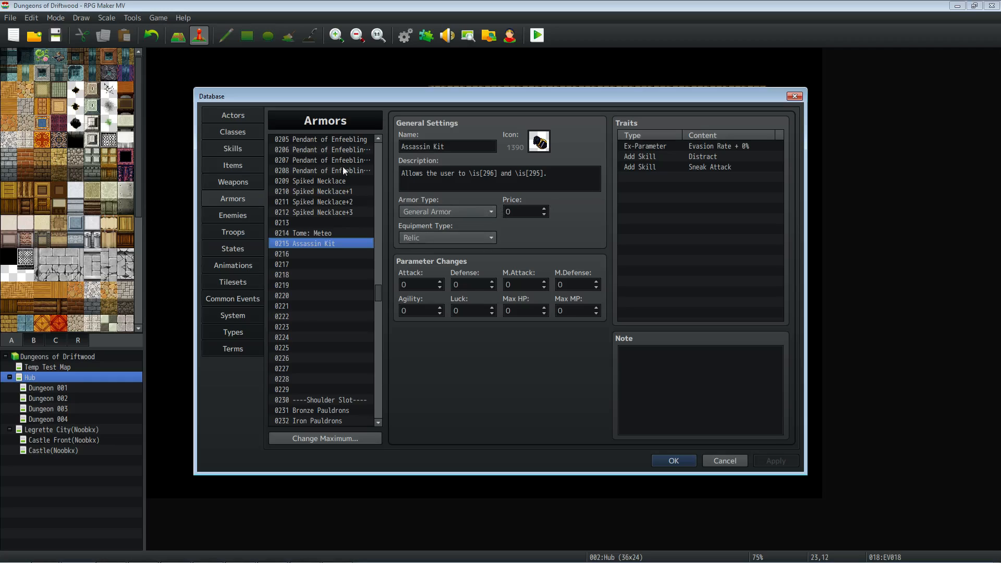
left_click(232, 116)
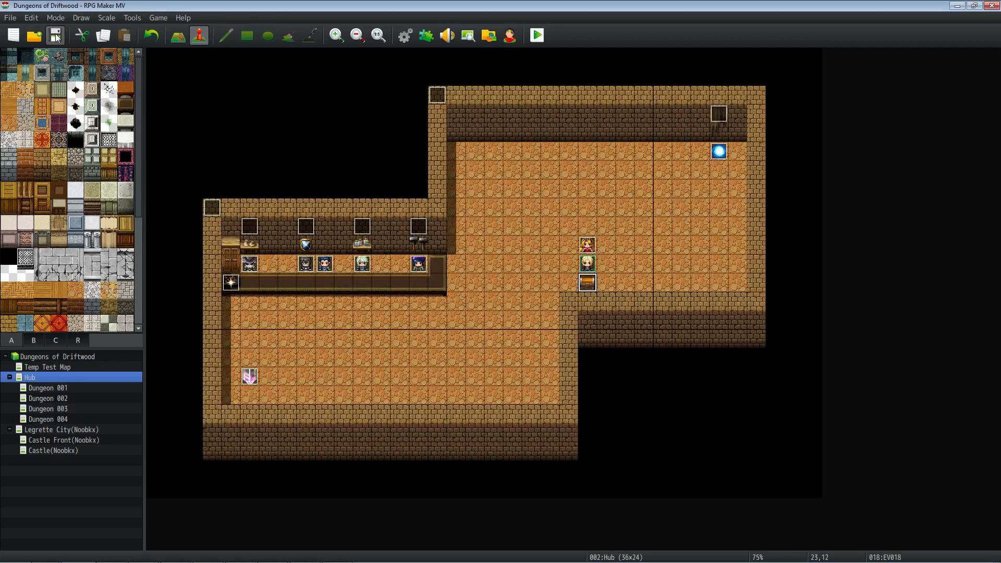
- Launch a playtest and read the Assassin Kit's description in the armor inventory
left_click(535, 35)
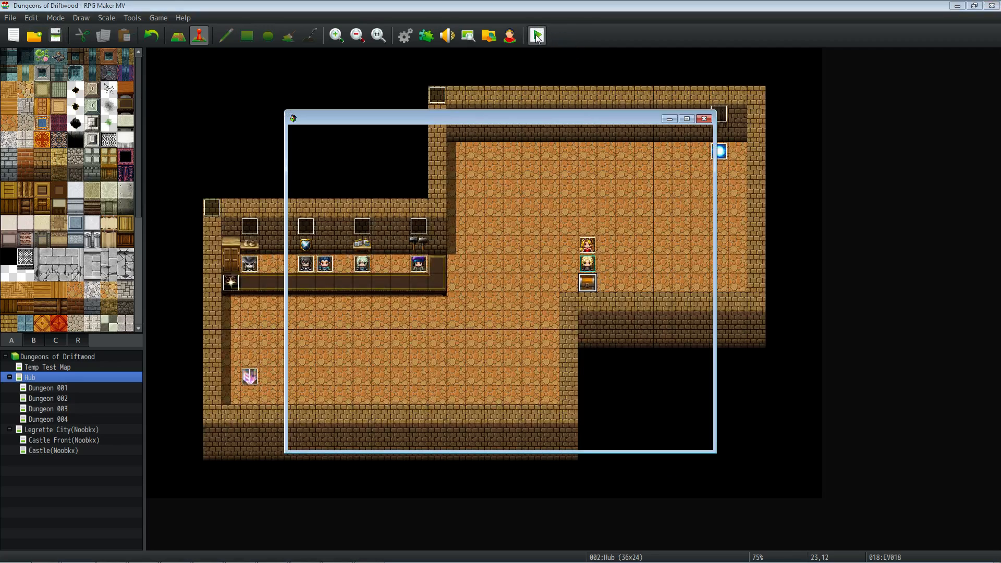
left_click(535, 35)
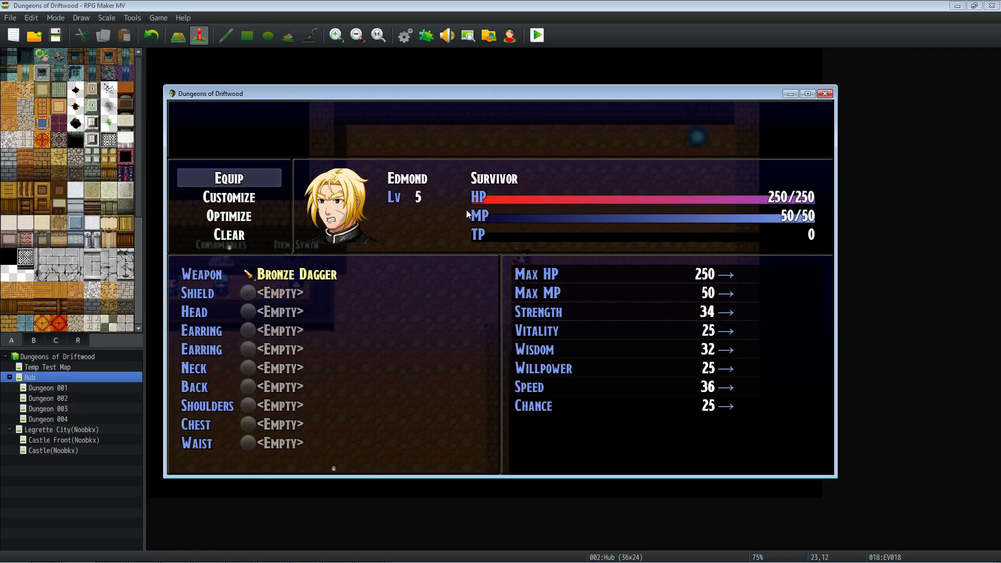
scroll("down", 3)
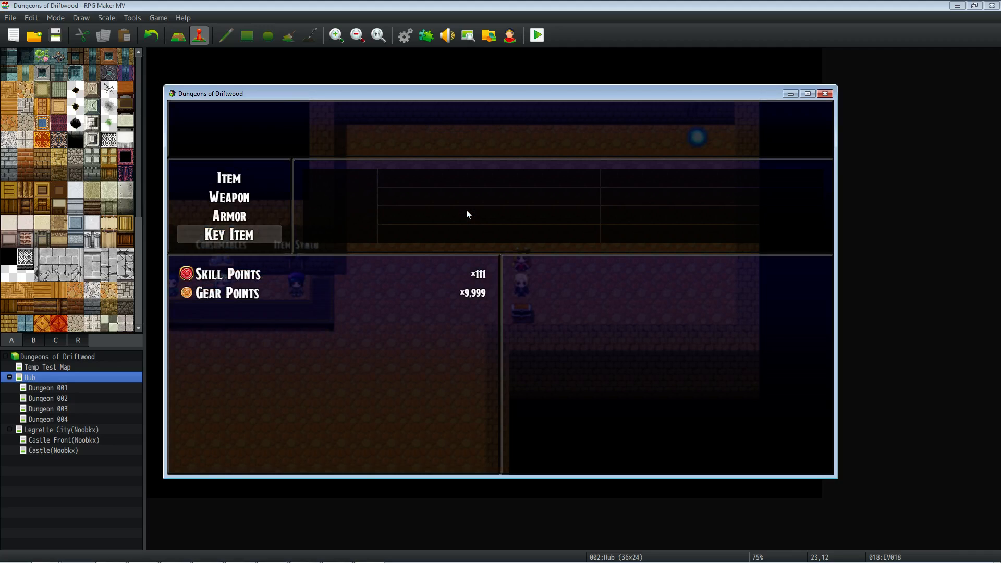
left_click(228, 216)
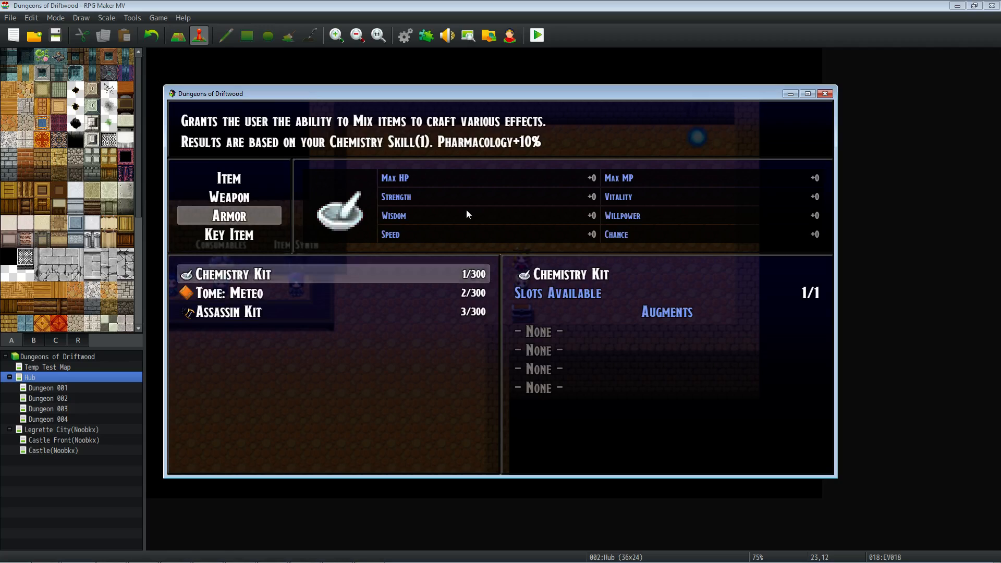
left_click(228, 312)
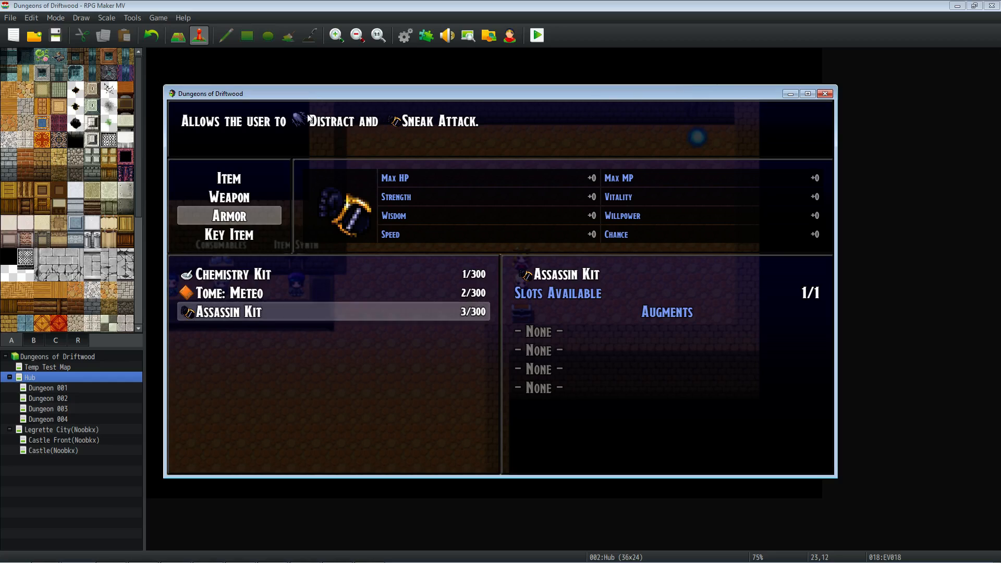
mouse_move(297, 129)
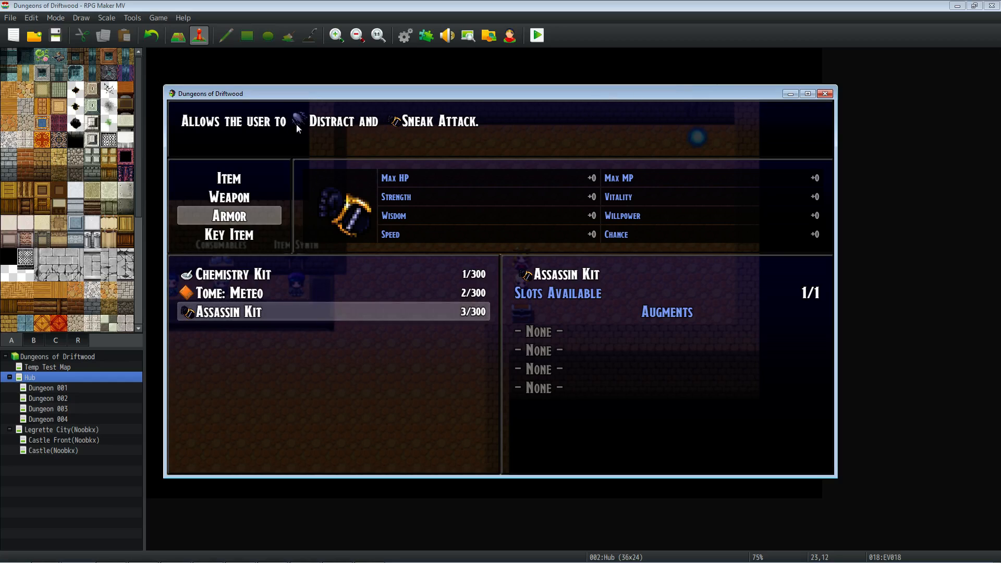
mouse_move(503, 123)
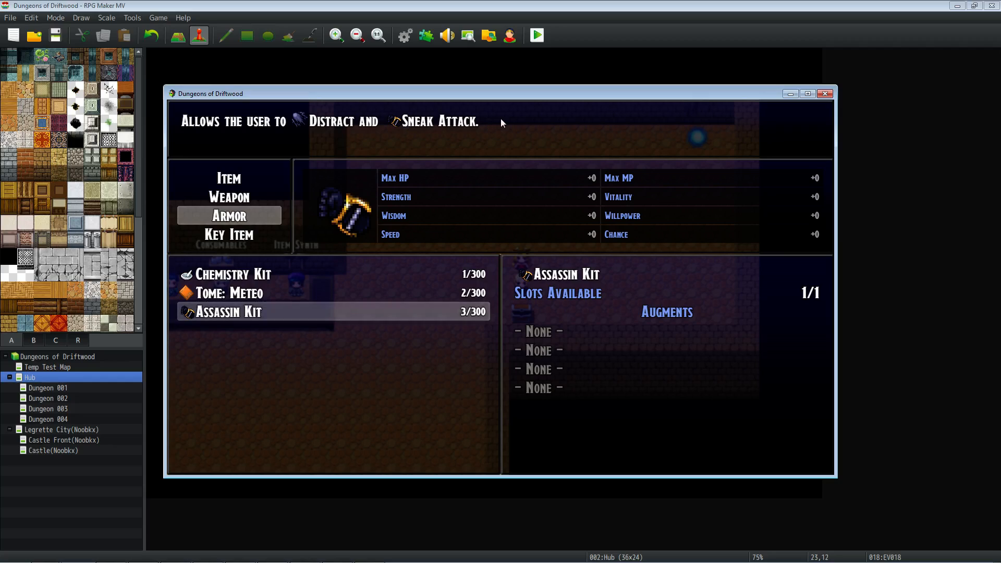
mouse_move(529, 319)
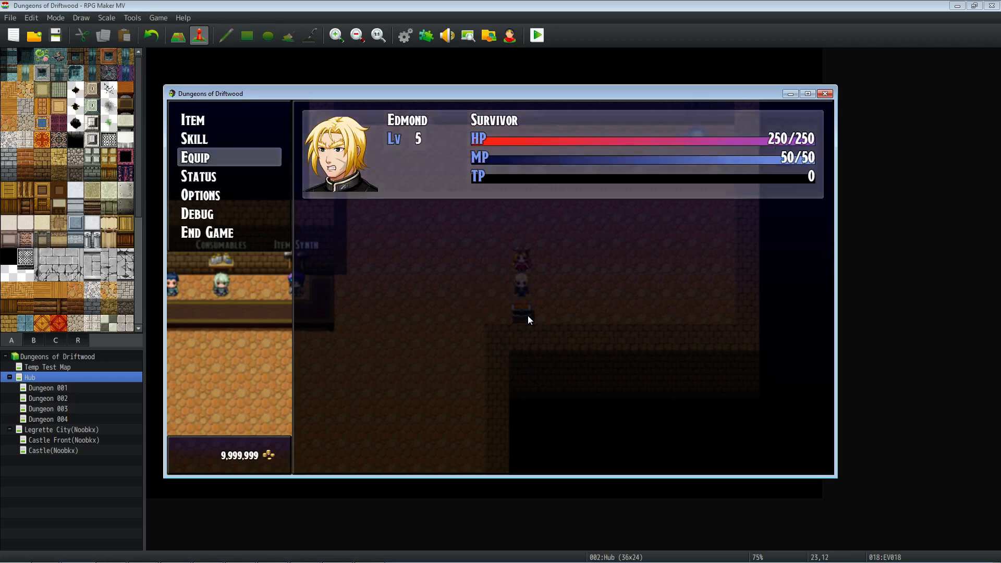
- Equip Distract and Sneak Attack through the hero's Skill > Equip Skills menu
left_click(195, 156)
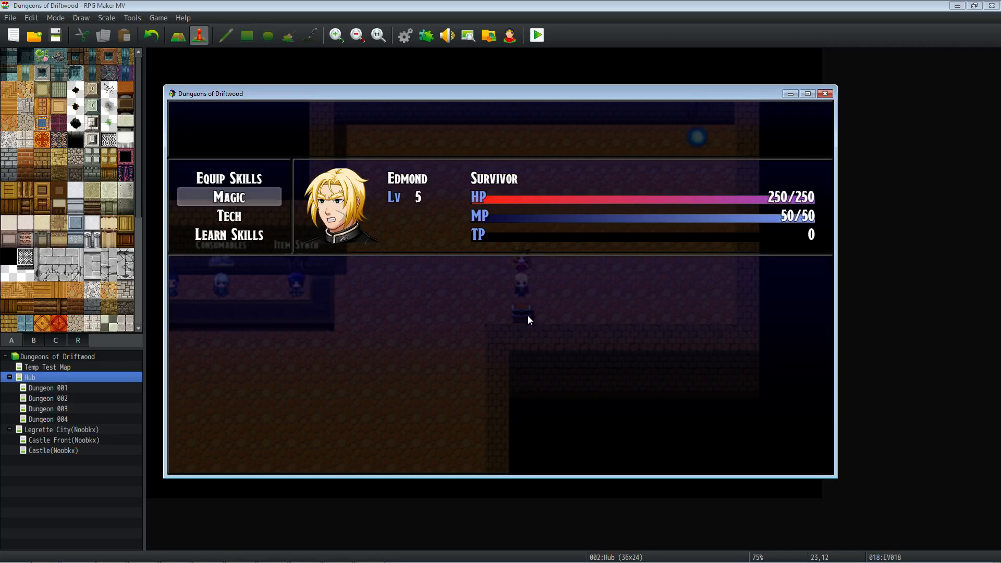
left_click(228, 177)
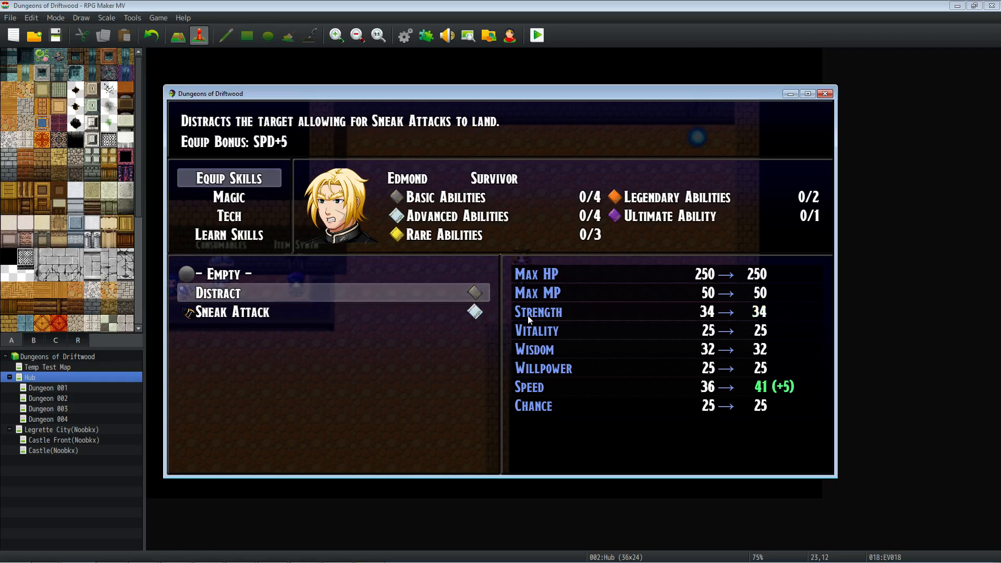
left_click(233, 312)
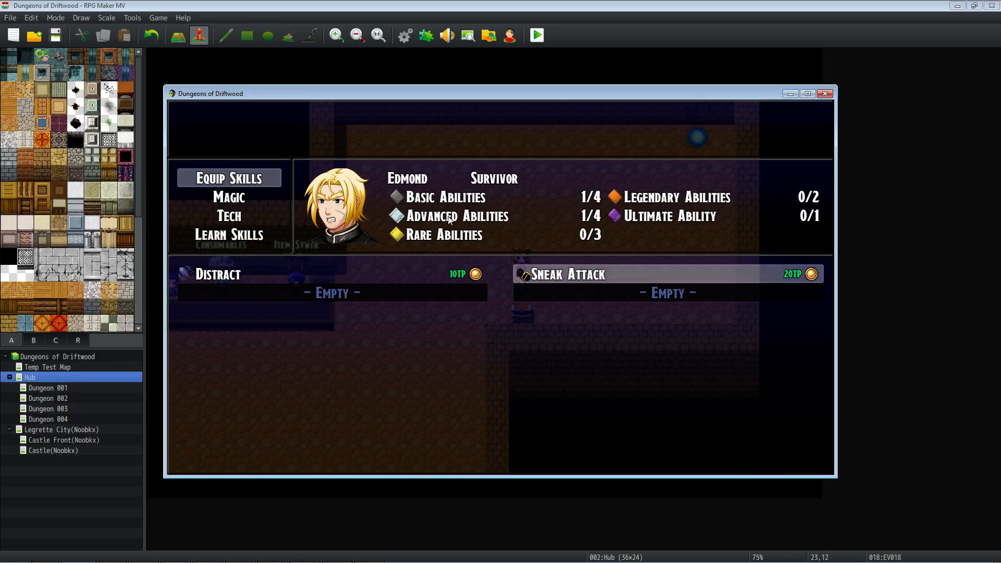
mouse_move(463, 280)
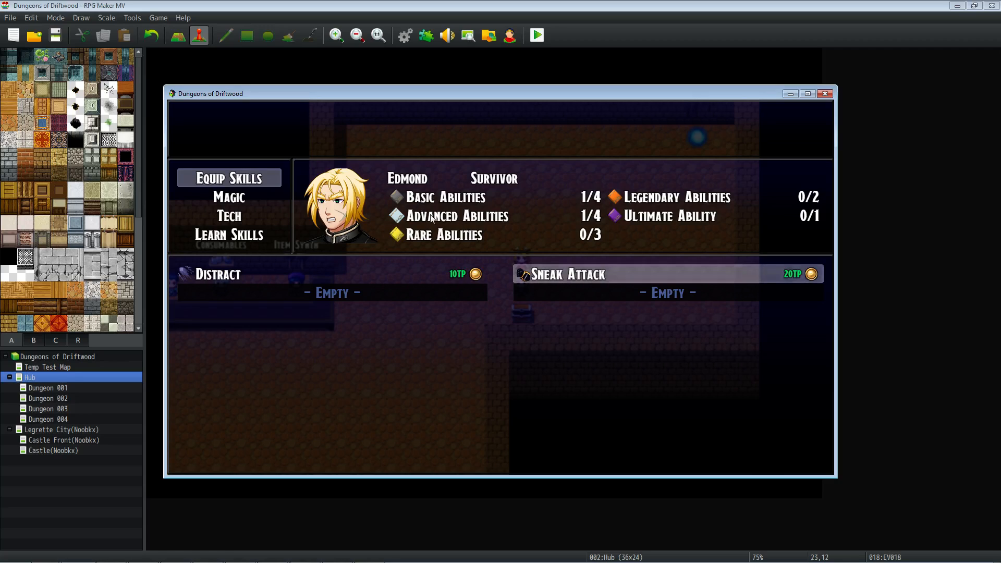
mouse_move(564, 273)
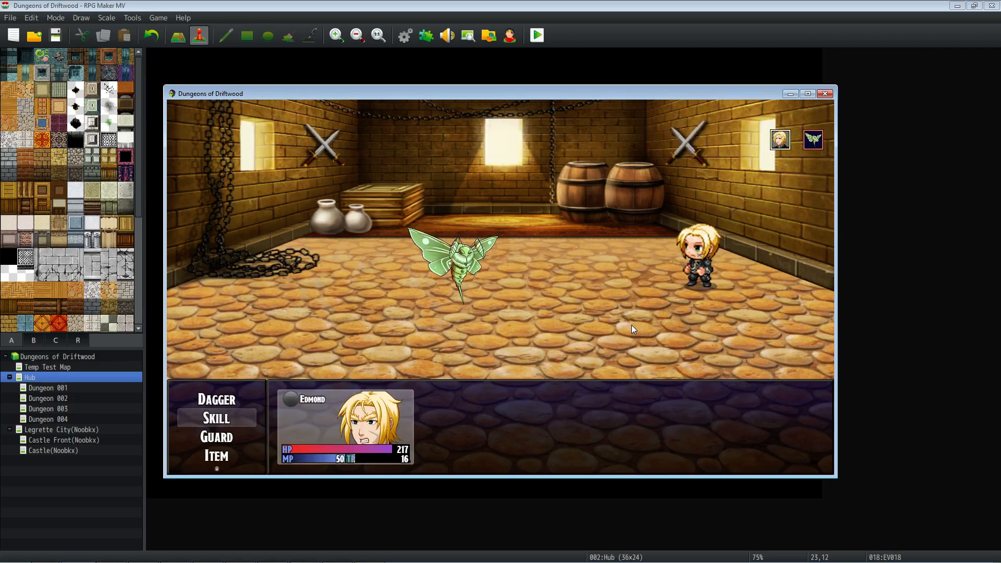
- Battle the moth with Distract then Sneak Attack, ending with Edmond at 185/250 HP
left_click(216, 417)
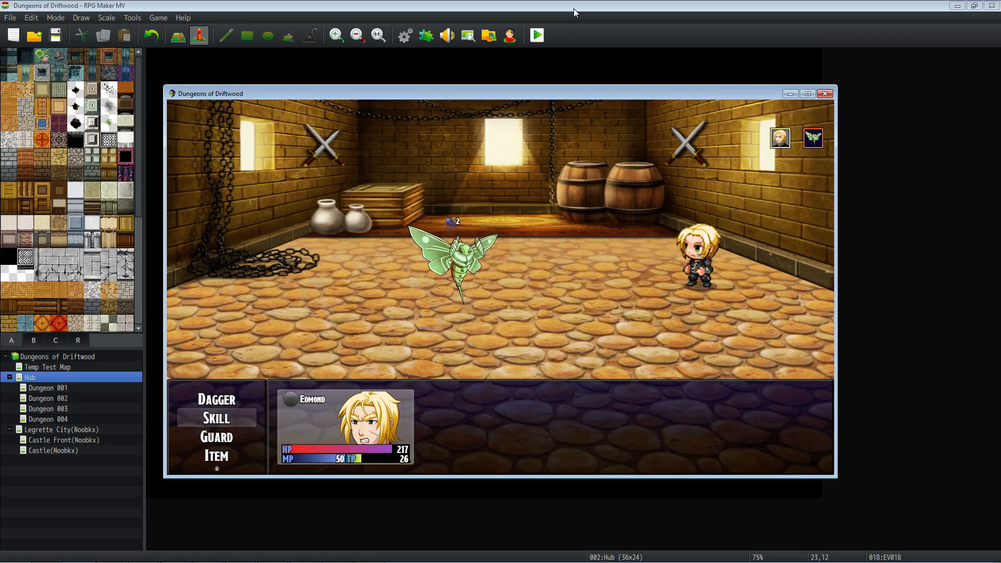
left_click(216, 418)
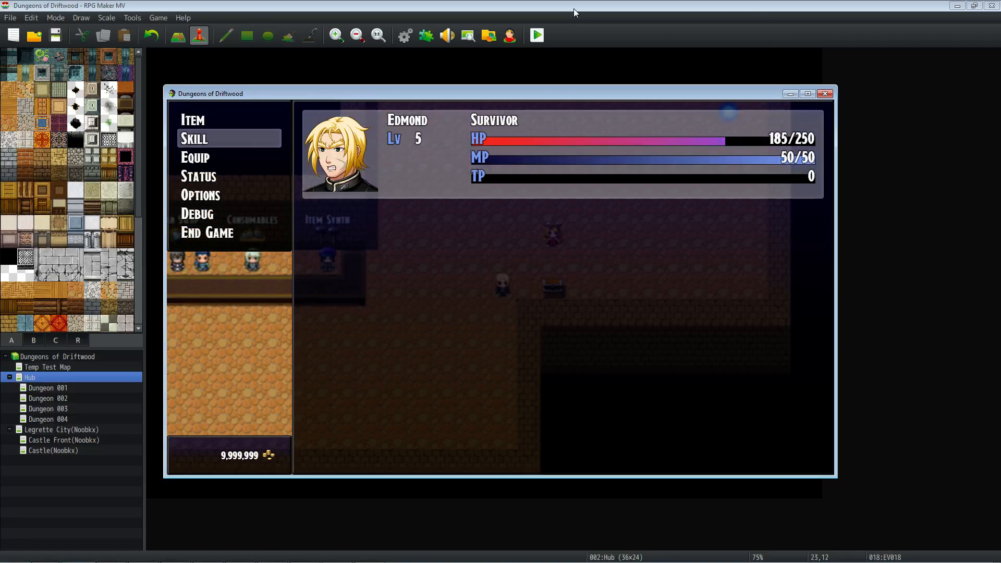
- Reopen Edmond's Equip Skills screen showing Distract and Sneak Attack still equipped
left_click(193, 137)
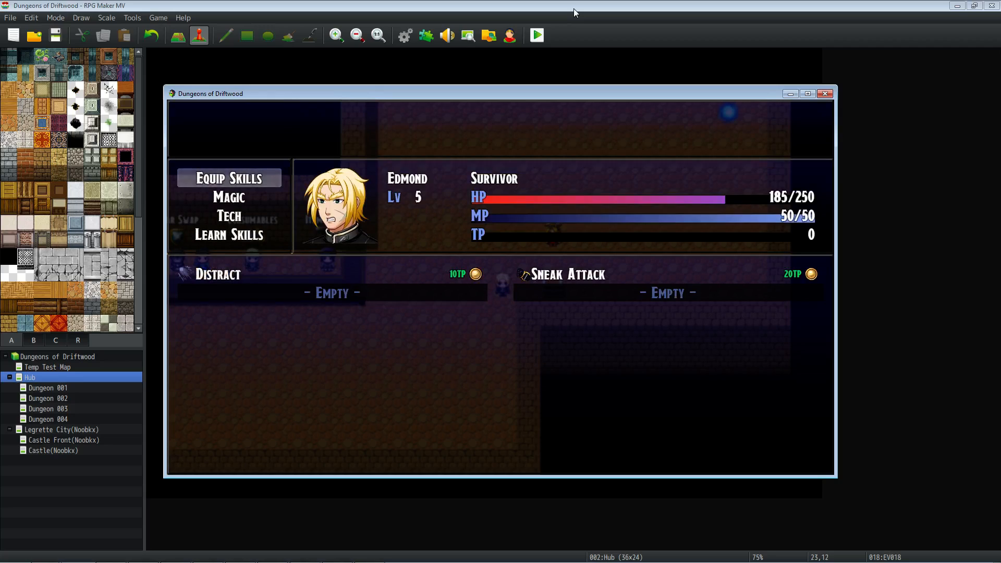